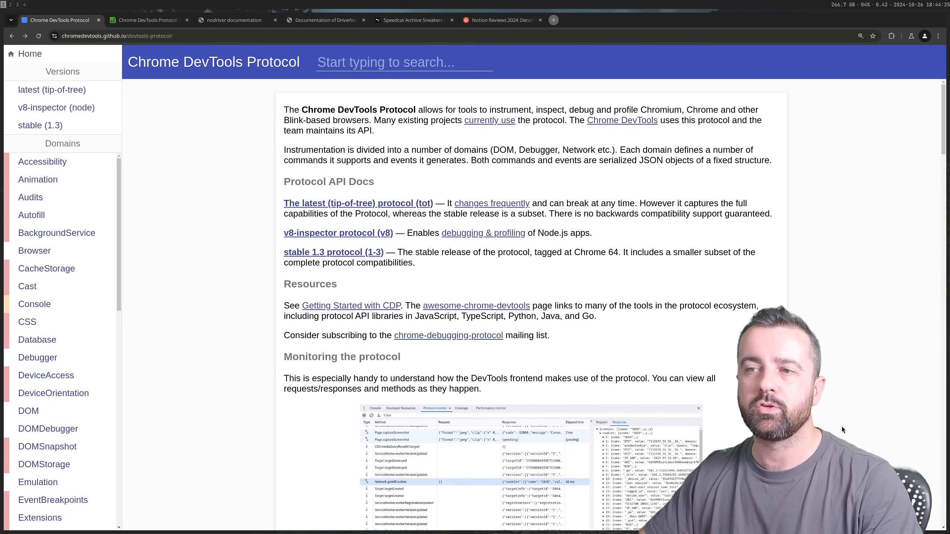
mouse_move(606, 185)
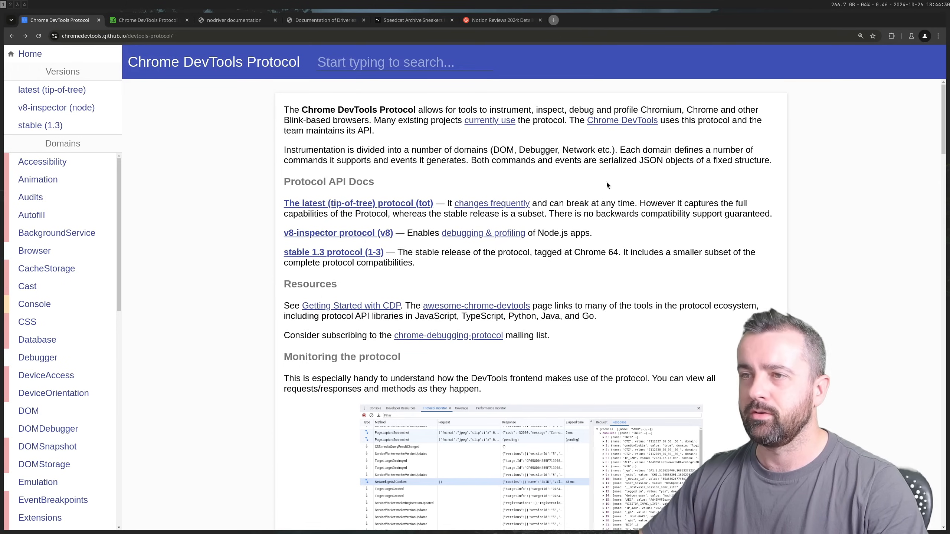
Step: Switch to the Selenium Chrome DevTools Protocol docs tab and type 'chro'
scroll(down, 3)
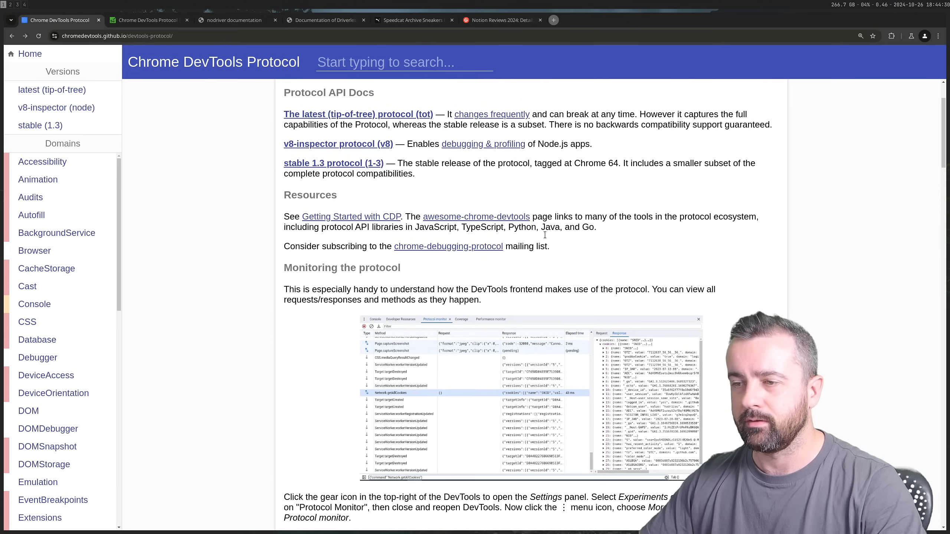
scroll(down, 3)
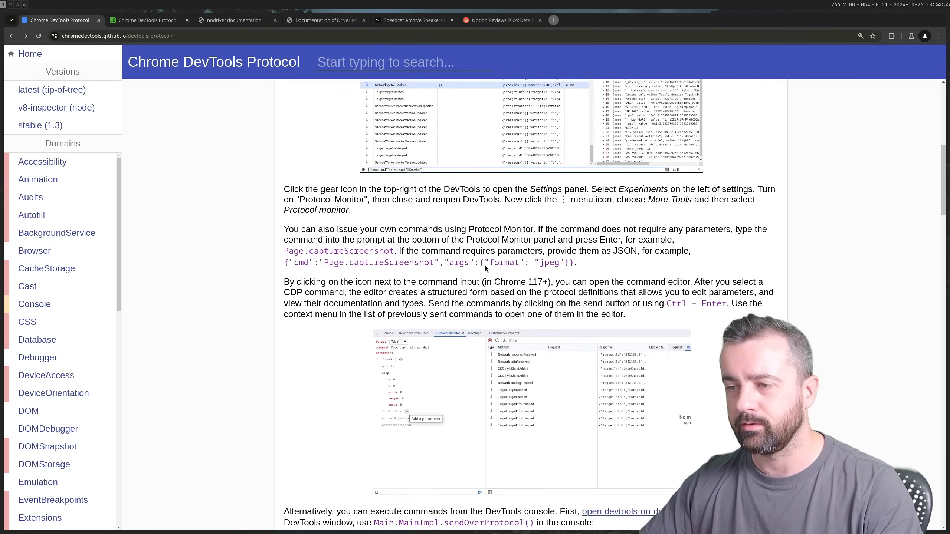
scroll(down, 3)
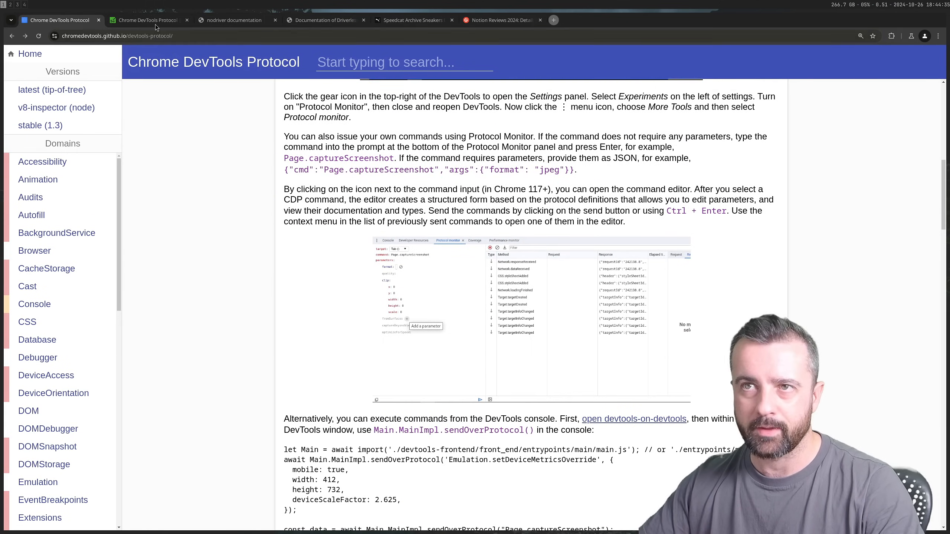
click(146, 20)
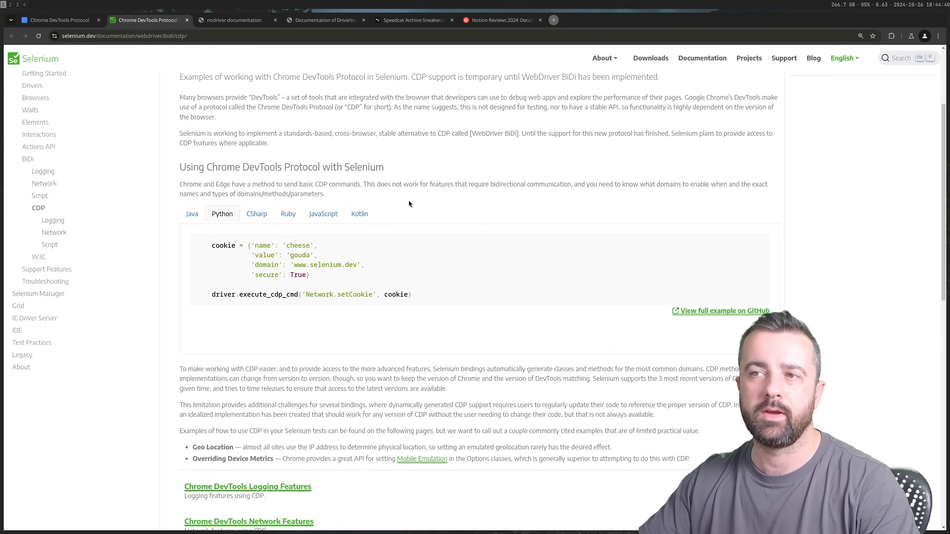
mouse_move(312, 176)
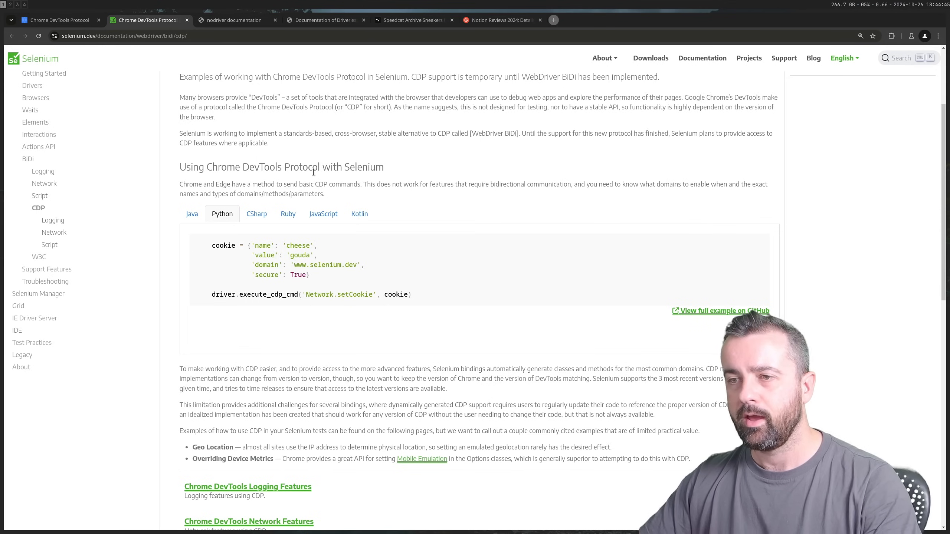
text(chro)
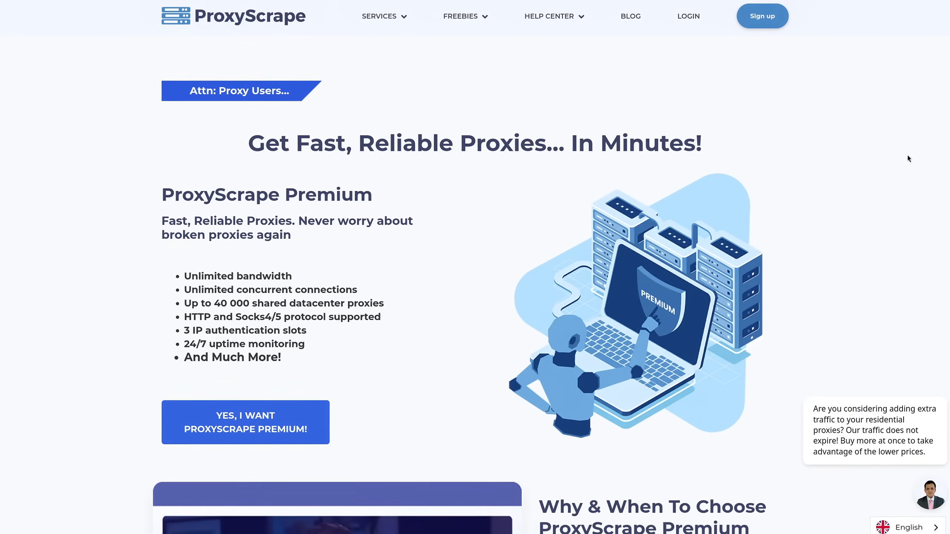
scroll(down, 3)
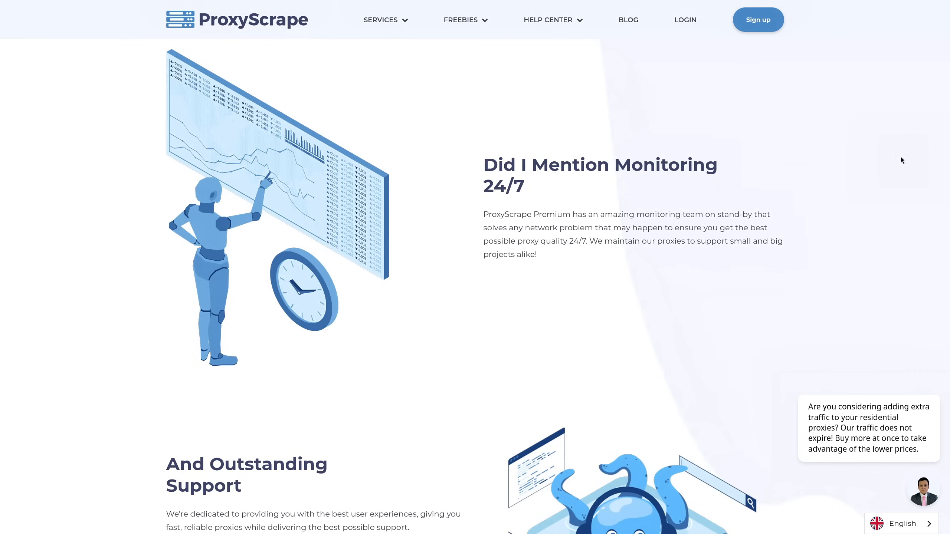
scroll(down, 3)
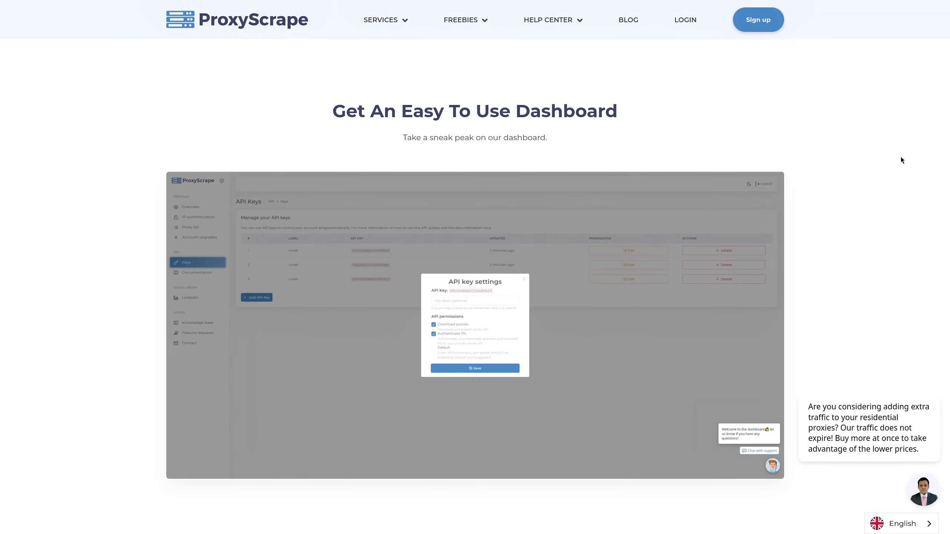
scroll(down, 3)
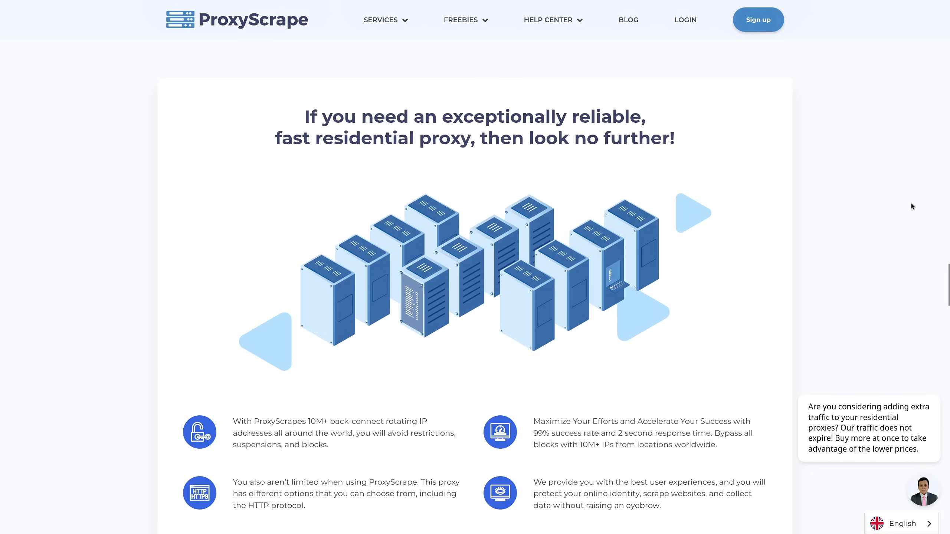
scroll(down, 3)
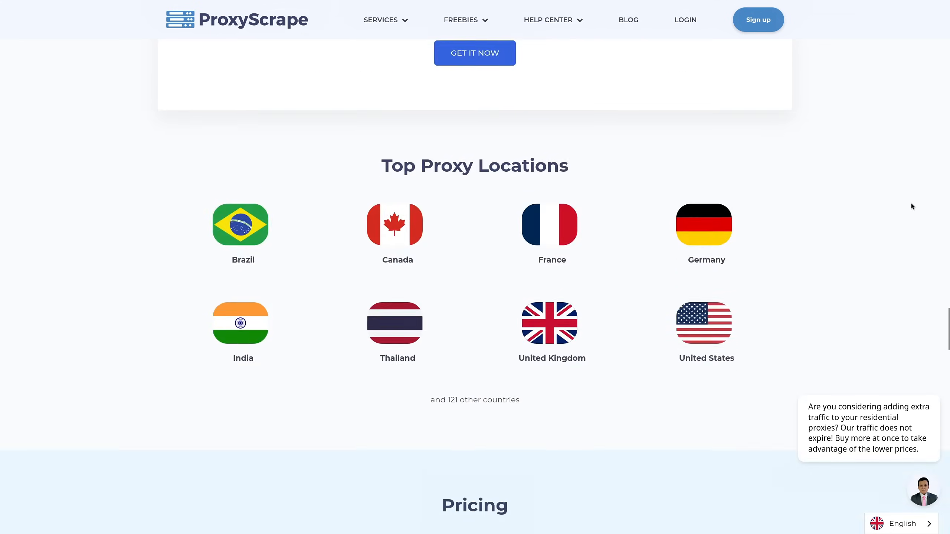
scroll(down, 3)
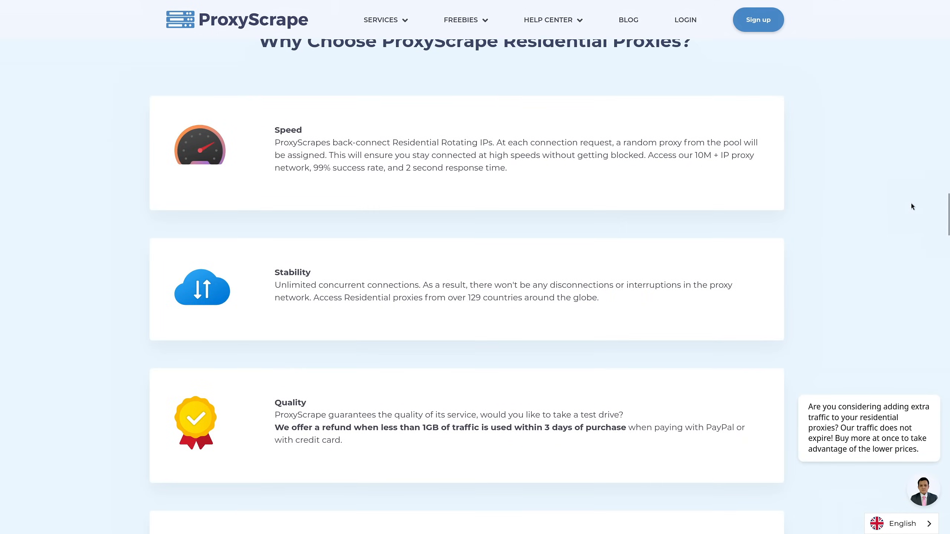
scroll(down, 3)
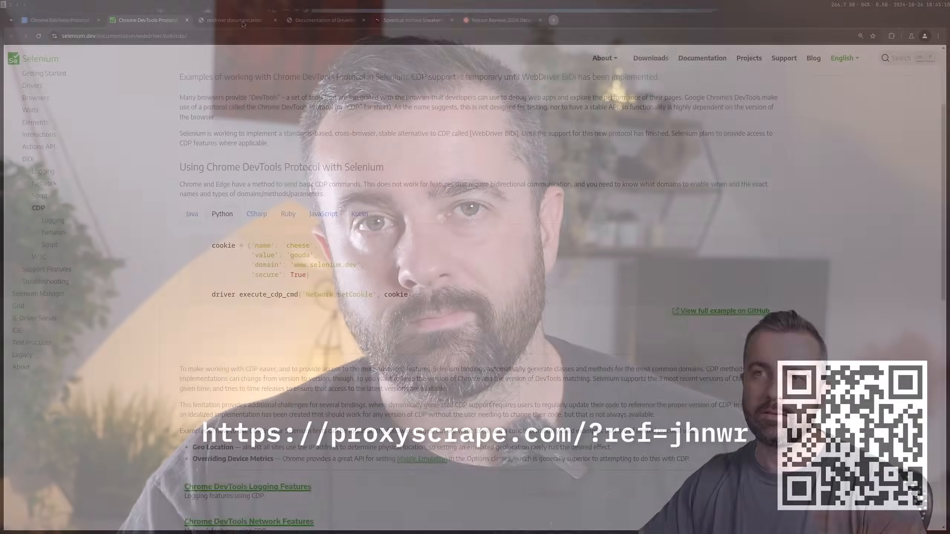
Step: On the nodriver docs tab, reset zoom and highlight the 'No more webdriver' bullet
click(233, 20)
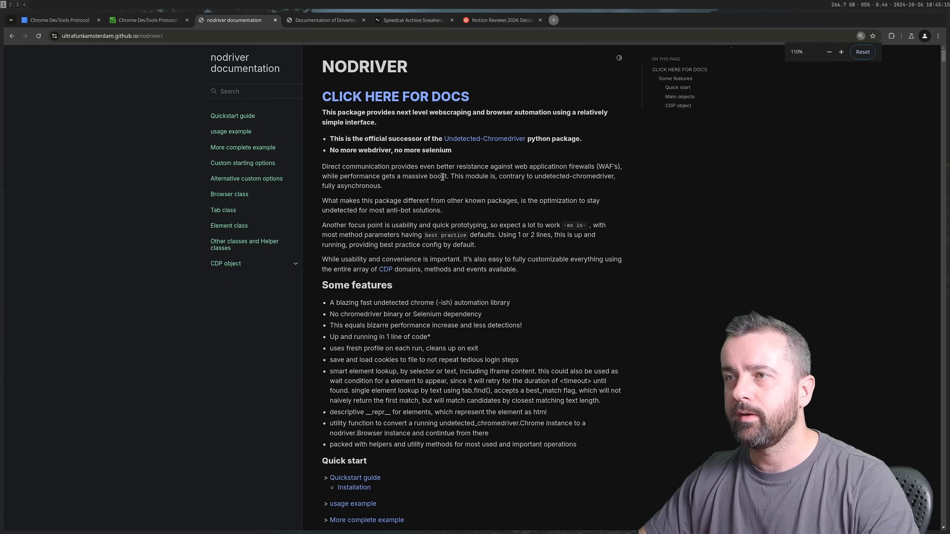
click(840, 51)
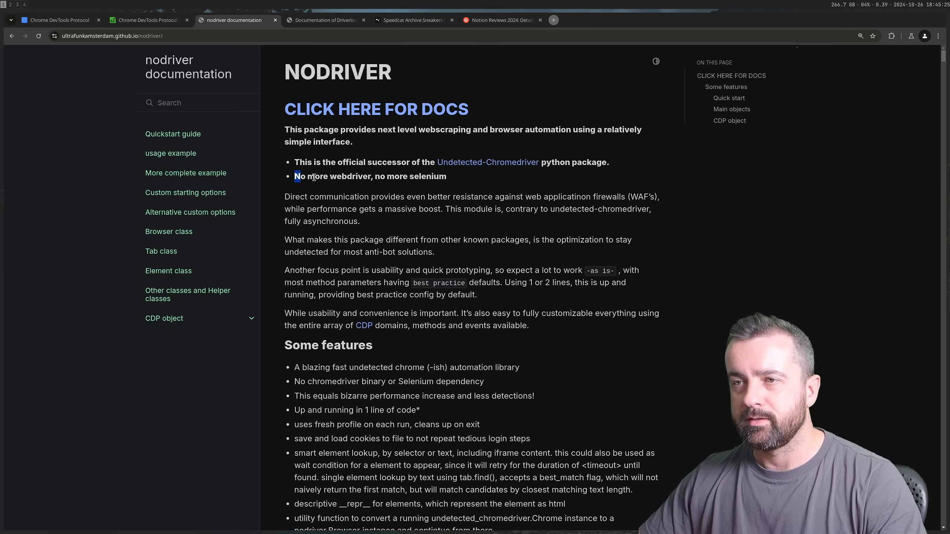
drag(294, 176, 446, 176)
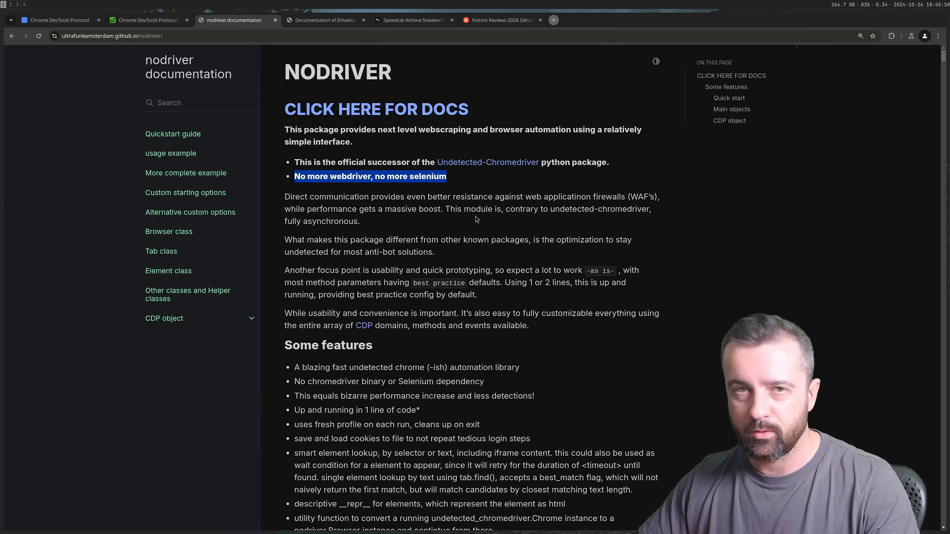
mouse_move(476, 225)
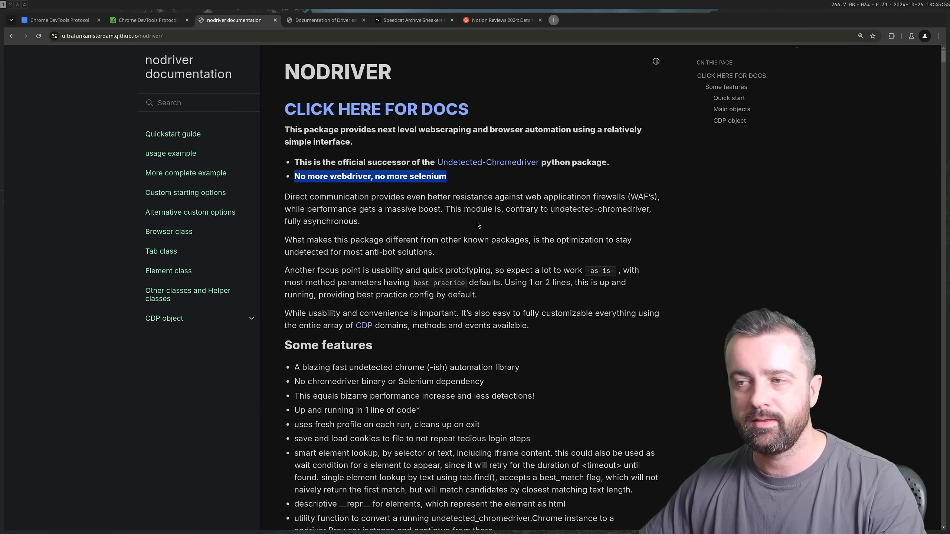
scroll(down, 3)
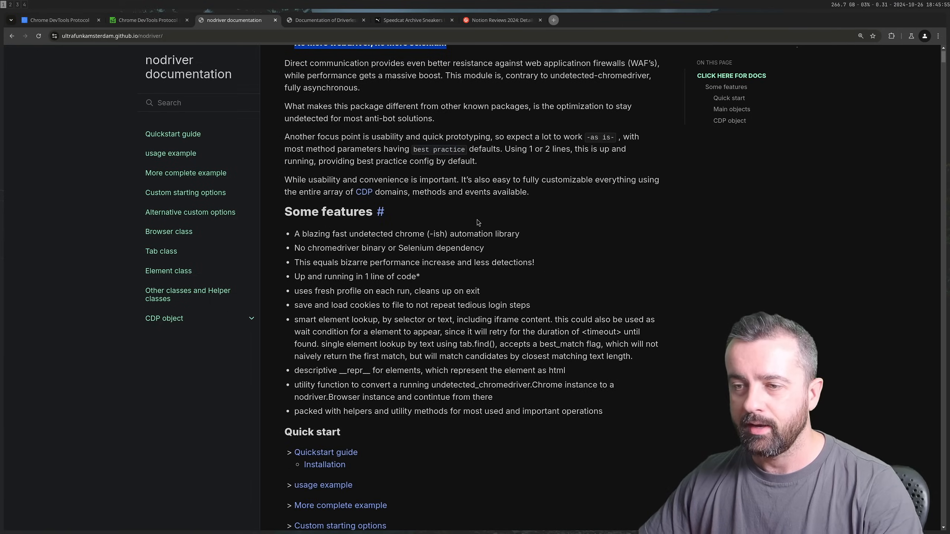
mouse_move(446, 430)
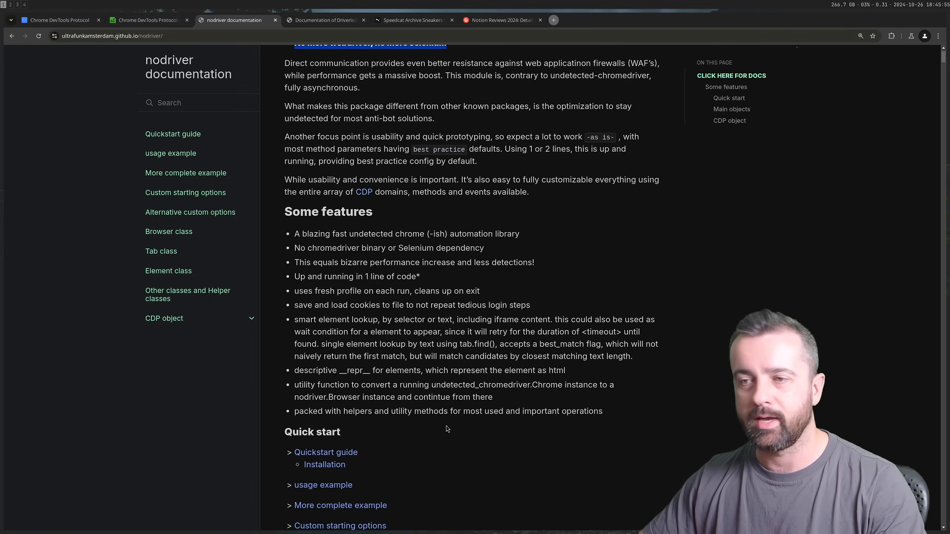
mouse_move(325, 453)
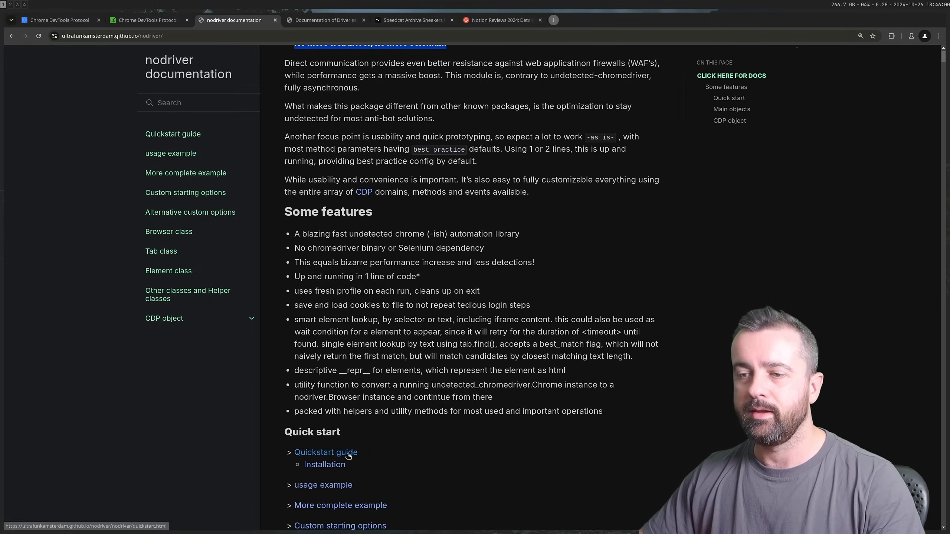
Step: Open the nodriver Quickstart guide and scroll down to its usage example
click(326, 452)
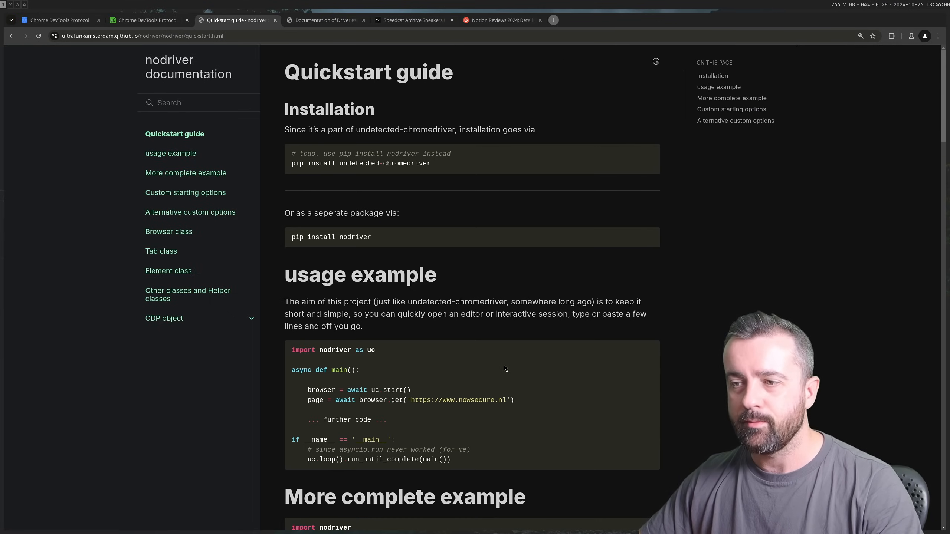
scroll(down, 3)
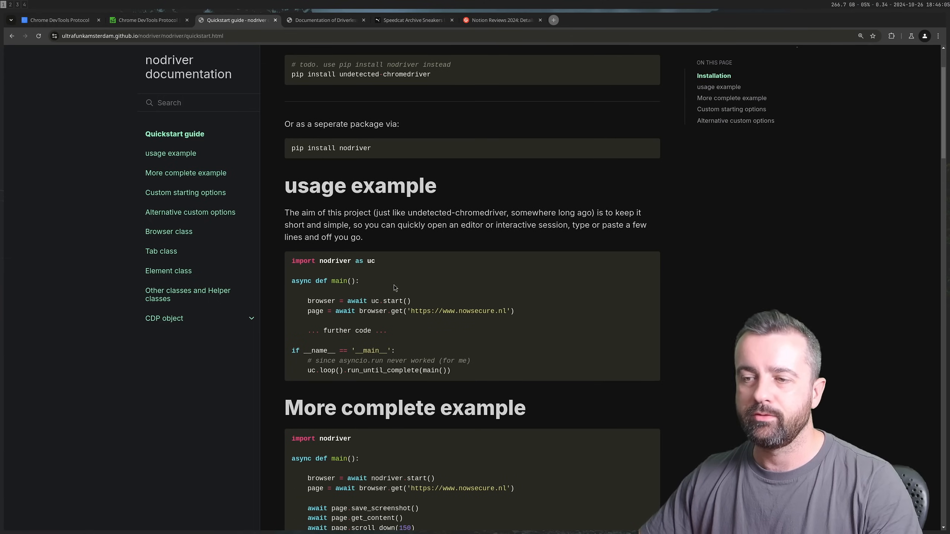
scroll(down, 3)
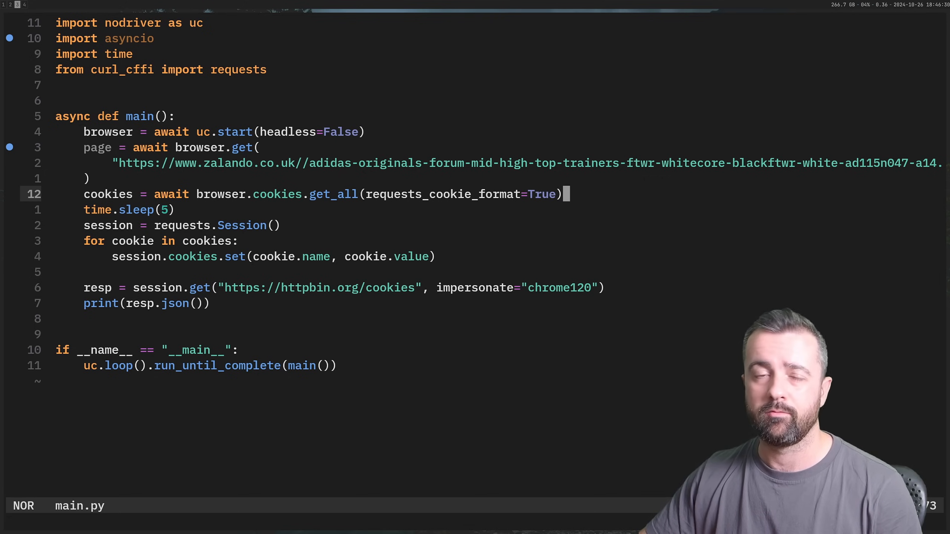
mouse_move(197, 201)
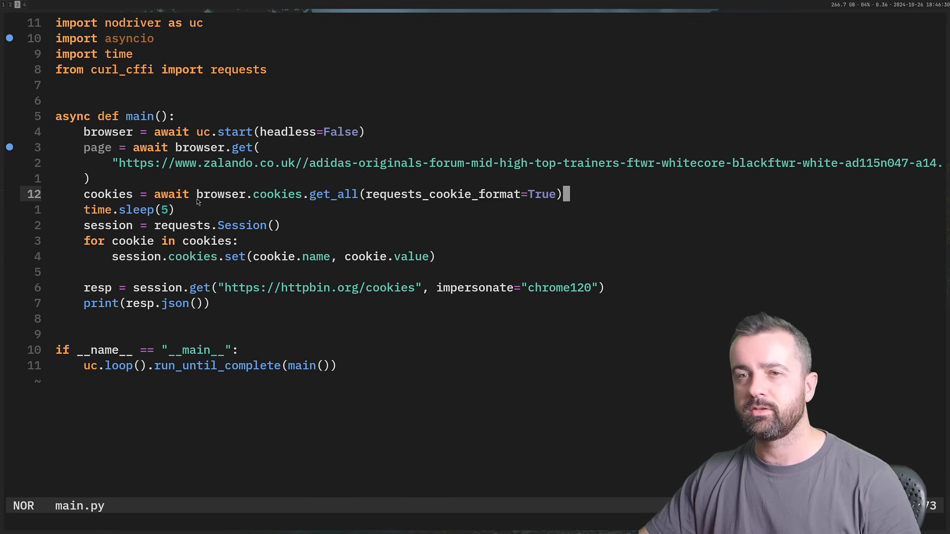
mouse_move(295, 199)
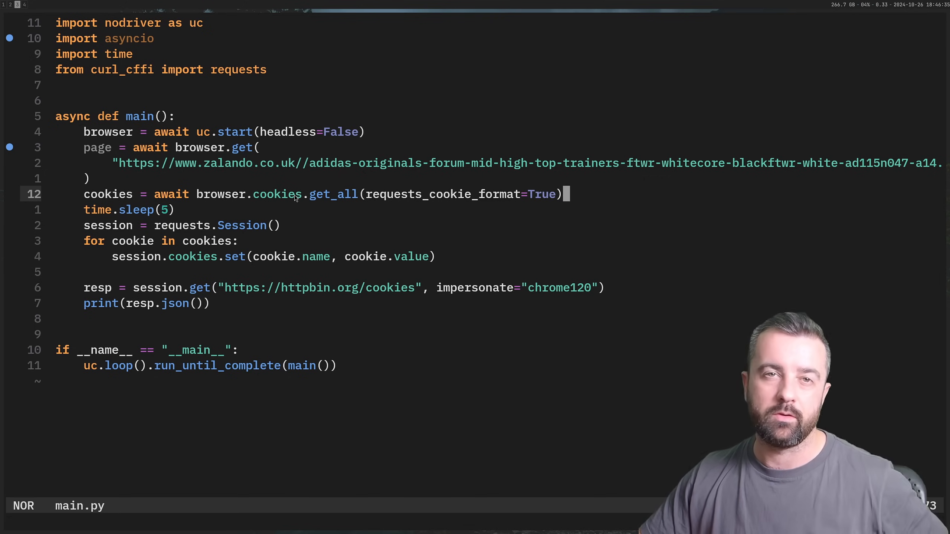
mouse_move(288, 191)
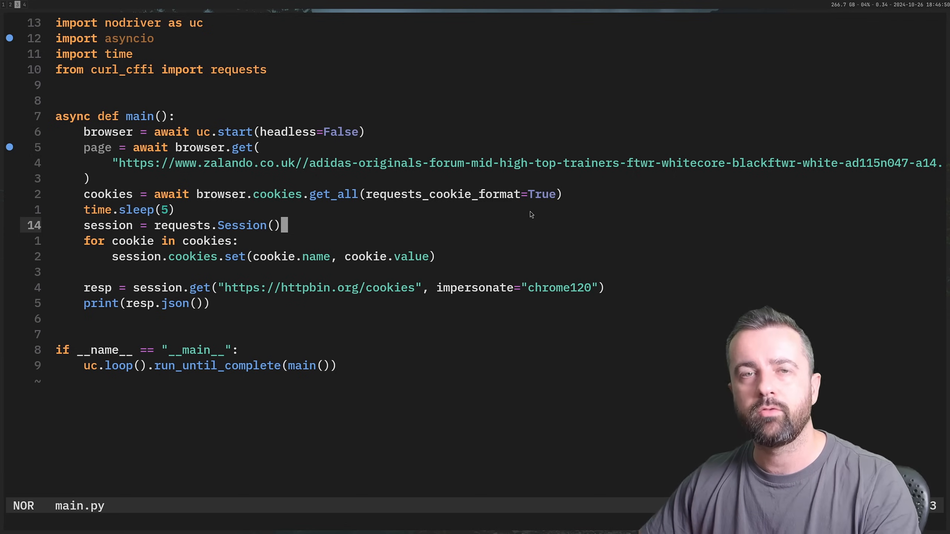
mouse_move(153, 73)
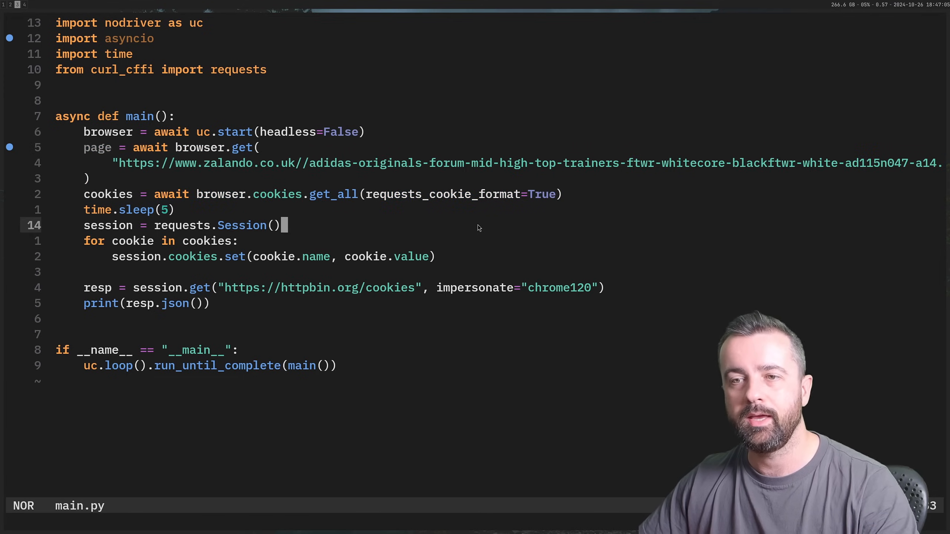
mouse_move(459, 281)
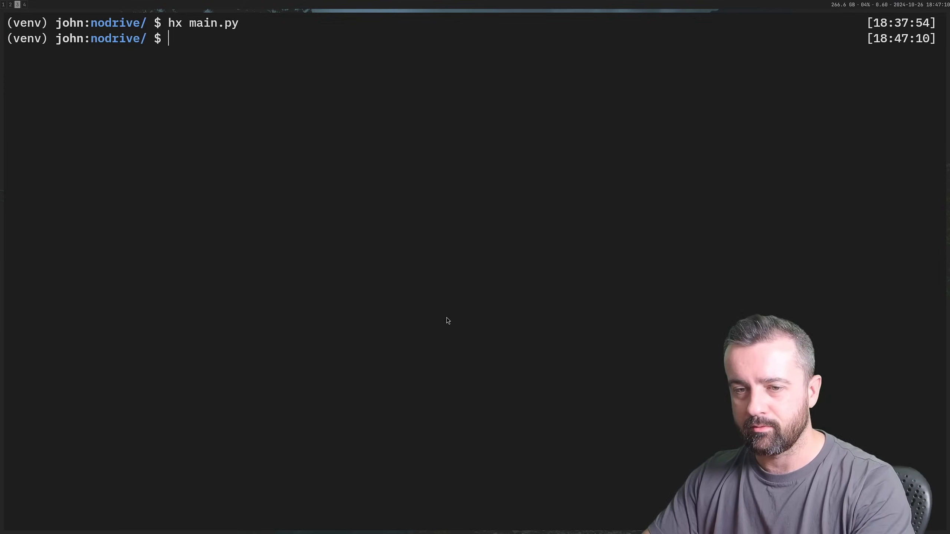
Step: Enter the command 'py main.py' to run the script
text(py m)
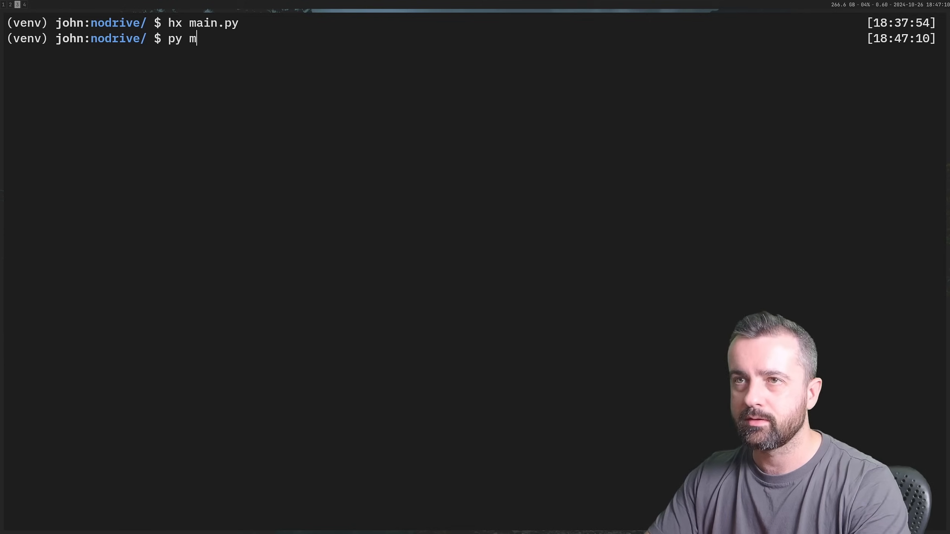
text(ain.py)
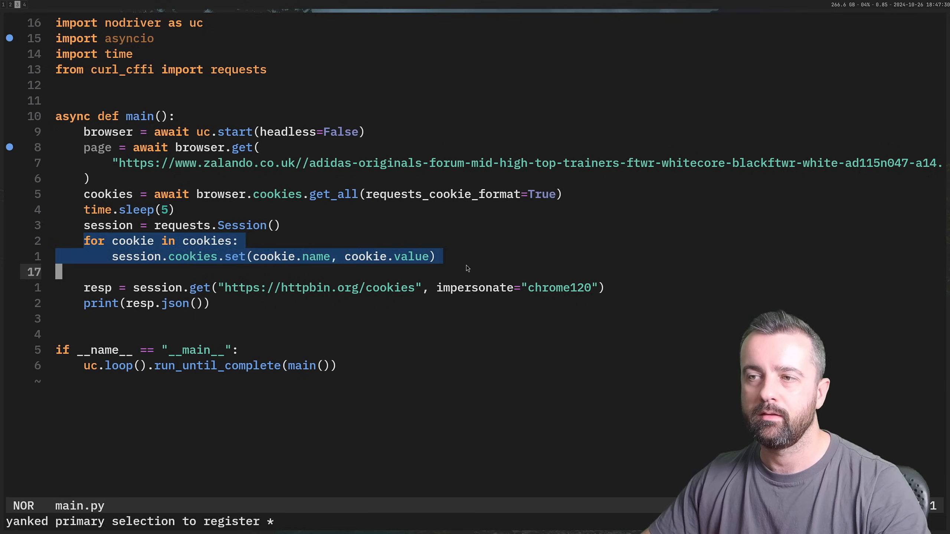
Step: Leave the cookie-loop selection in Helix with Escape
key(Escape)
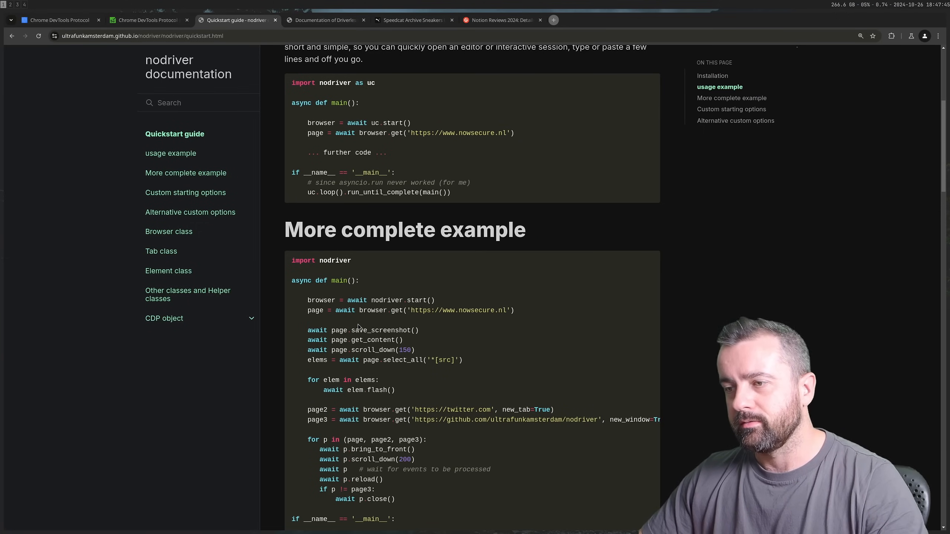
Step: Scroll to the More complete example and expand the CDP object sidebar section
scroll(down, 3)
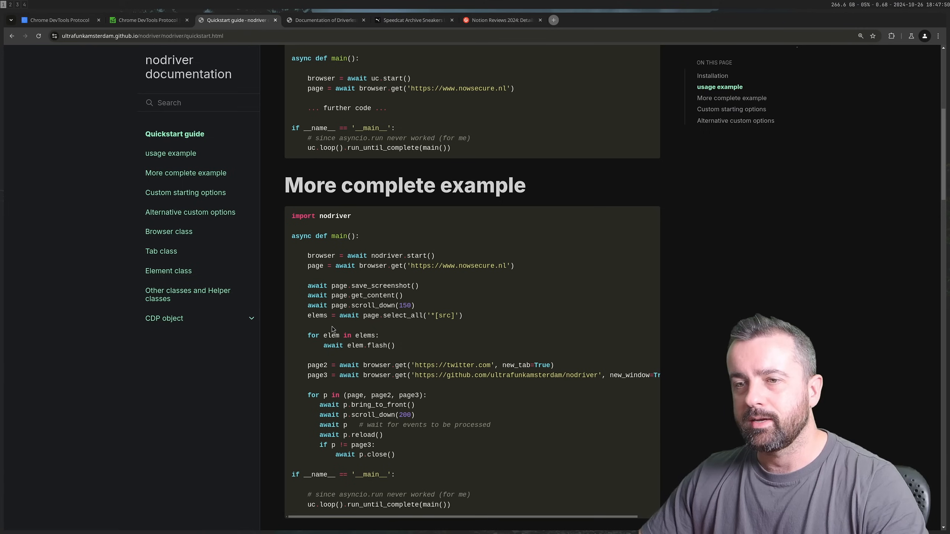
click(164, 318)
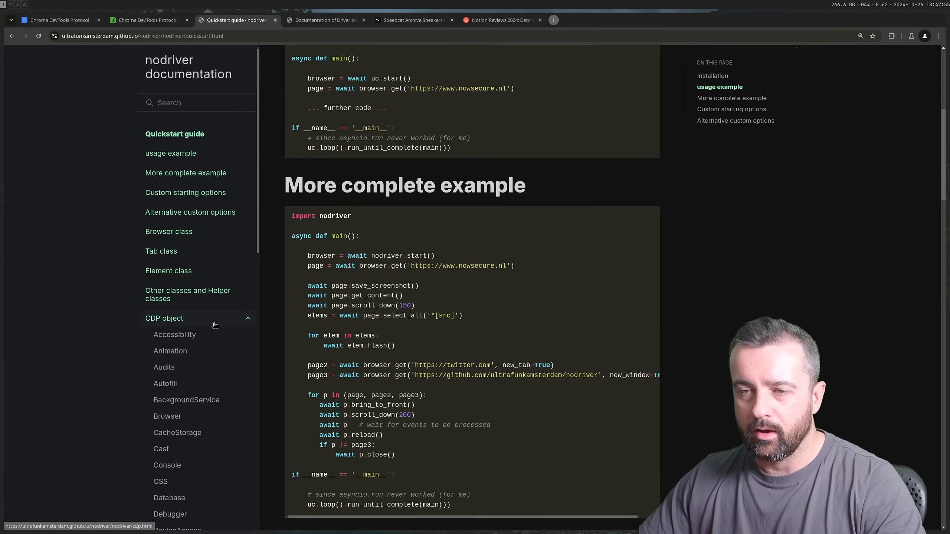
scroll(down, 3)
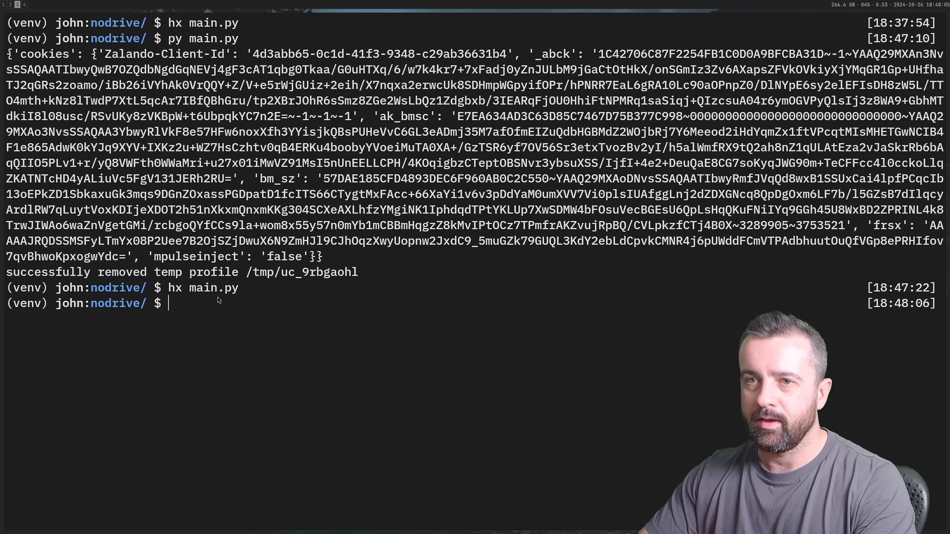
Step: Enter 'hx proxyver.py' to open proxyver.py in Helix
text(hx)
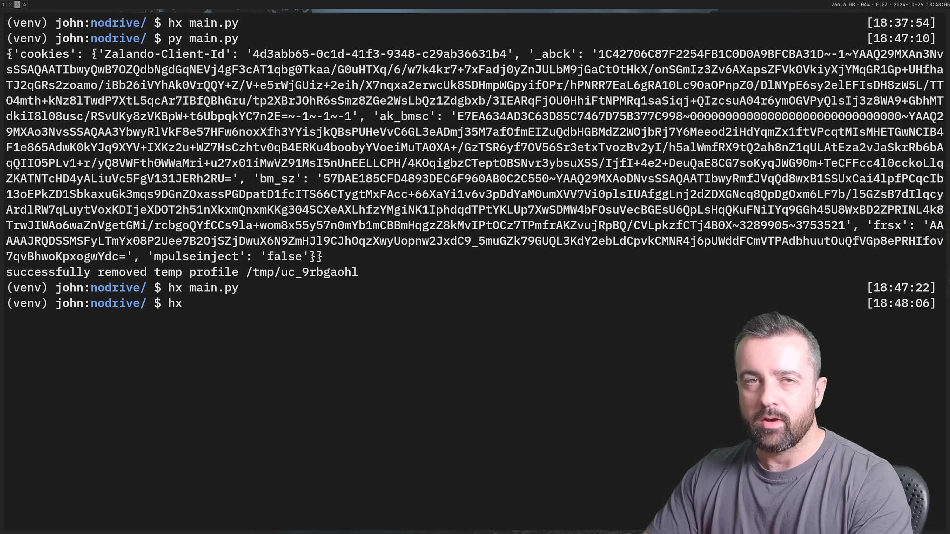
text(proxyver.py)
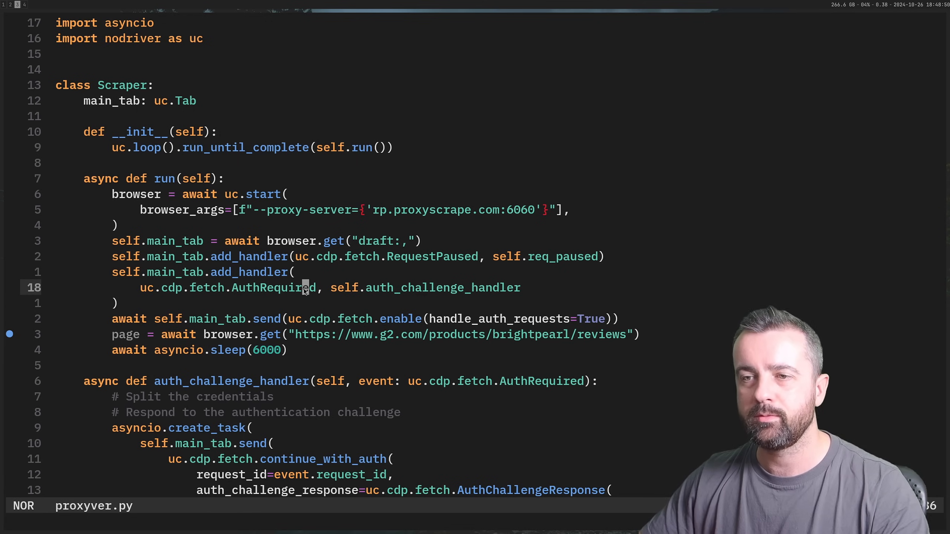
mouse_move(535, 456)
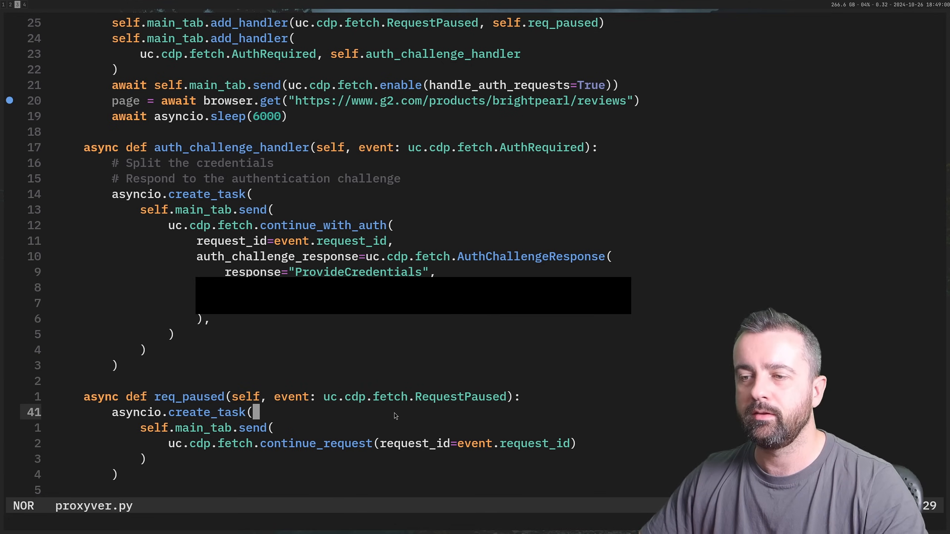
mouse_move(363, 409)
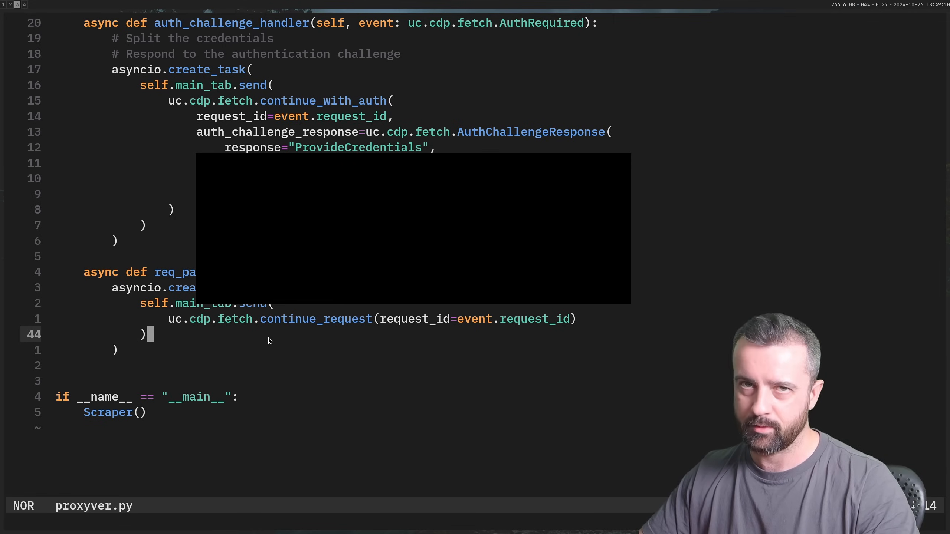
mouse_move(279, 345)
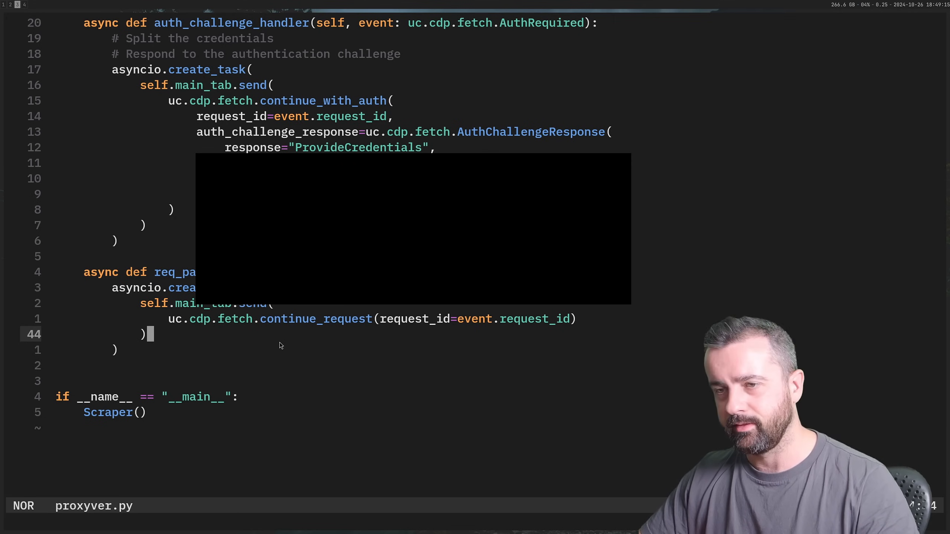
mouse_move(276, 344)
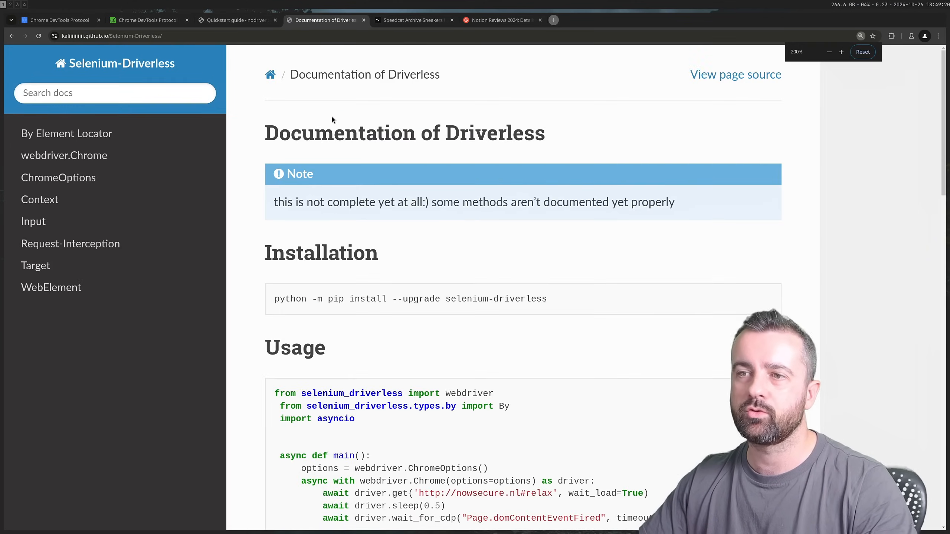
mouse_move(336, 123)
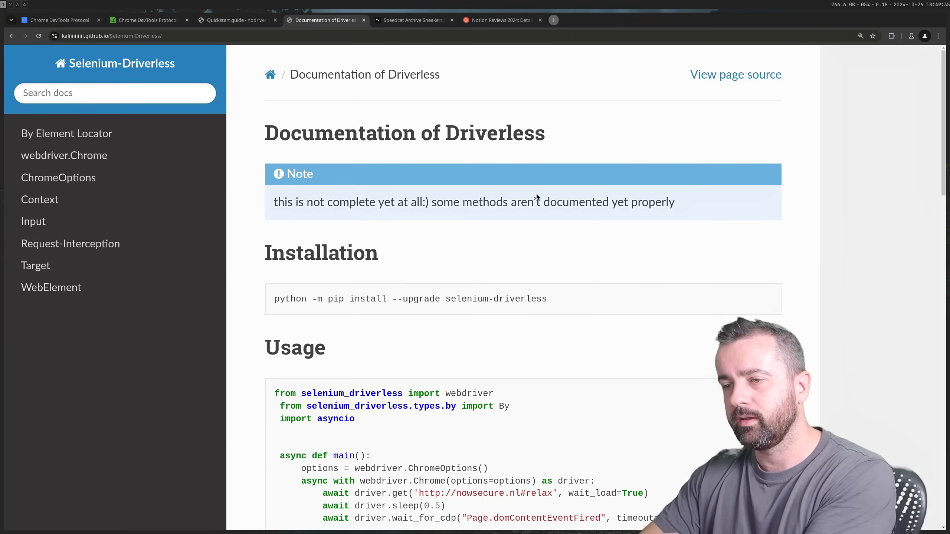
mouse_move(531, 216)
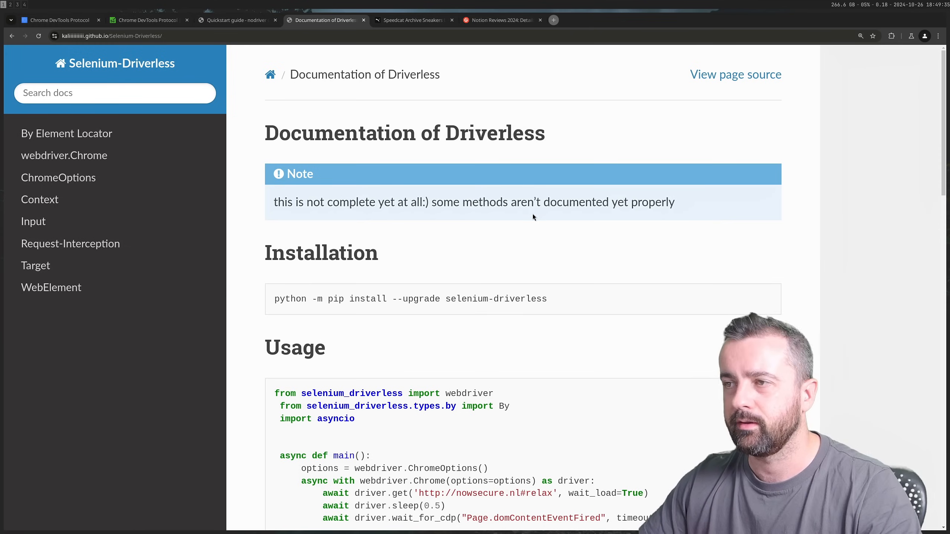
mouse_move(533, 213)
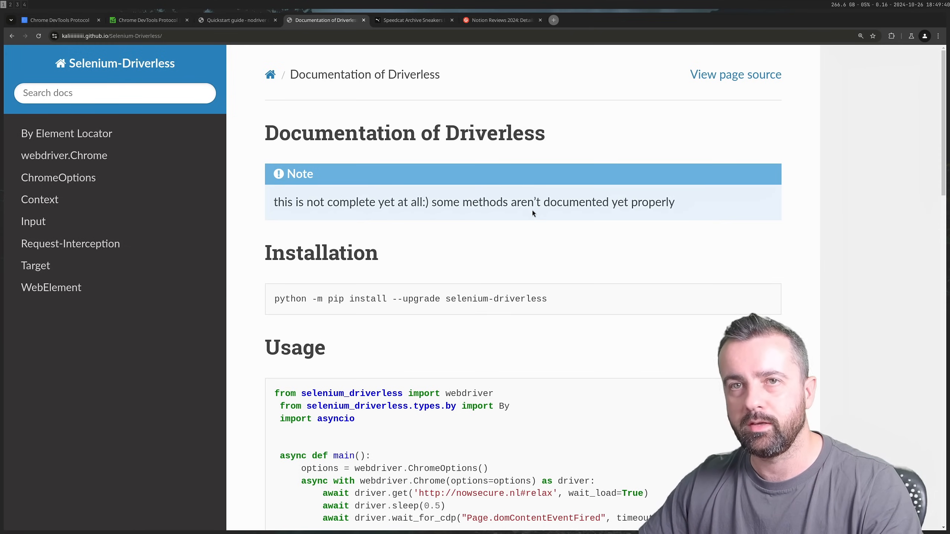
Step: Browse the Selenium-Driverless ChromeOptions reference, then open the By Element Locator page
scroll(down, 3)
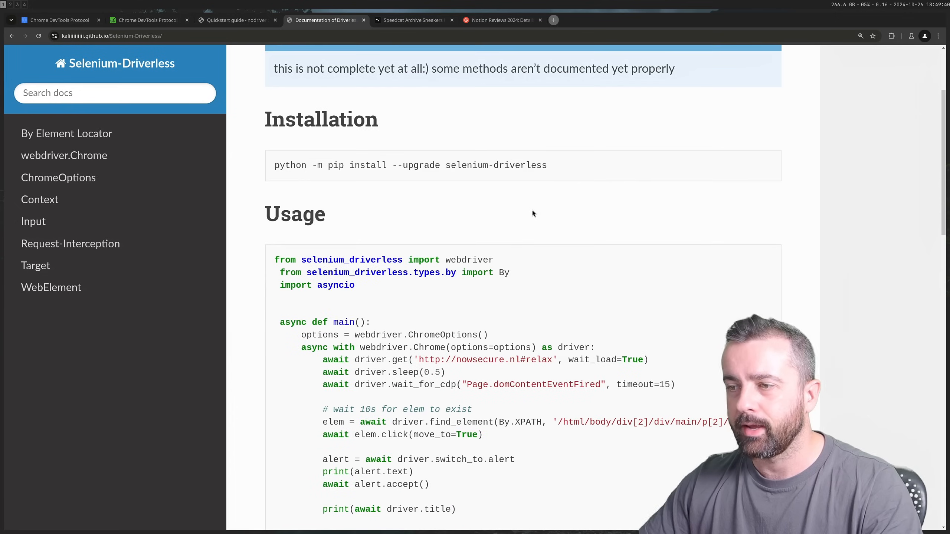
mouse_move(535, 215)
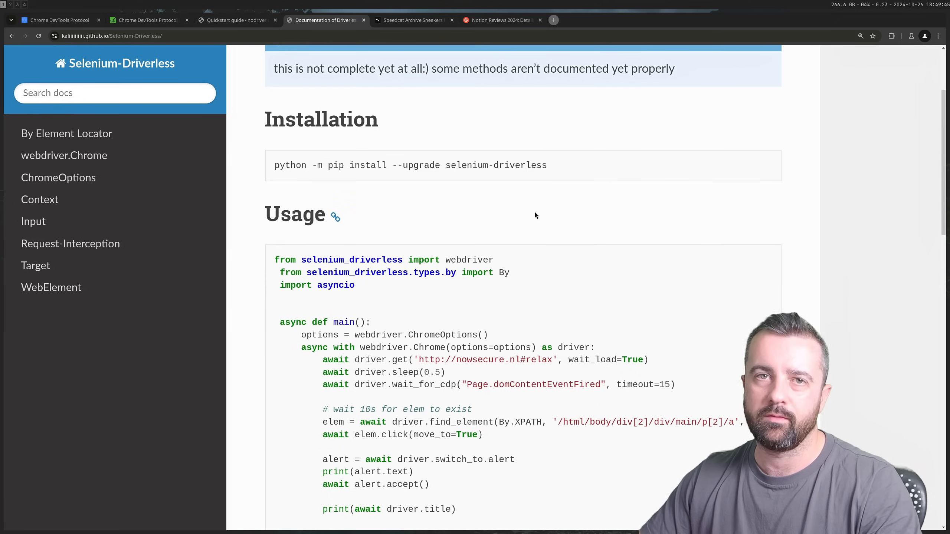
scroll(down, 3)
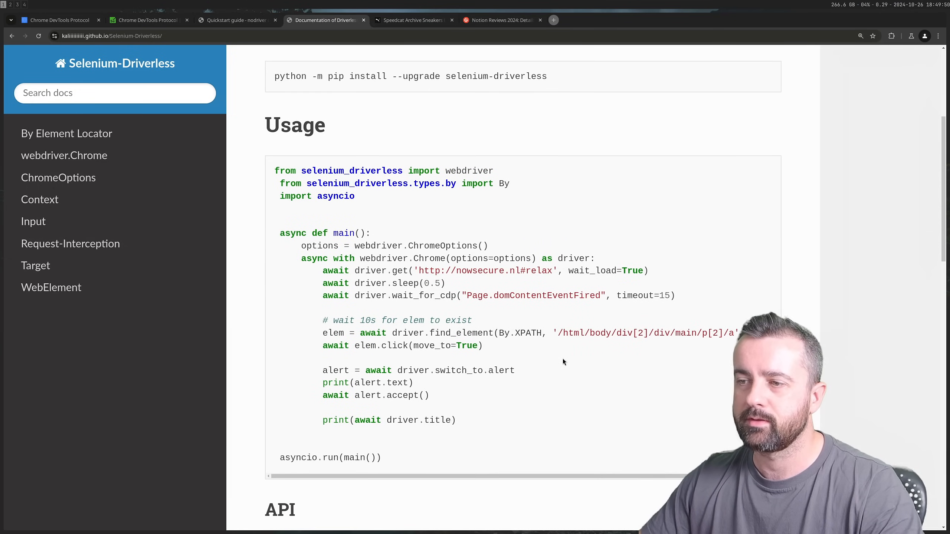
mouse_move(170, 244)
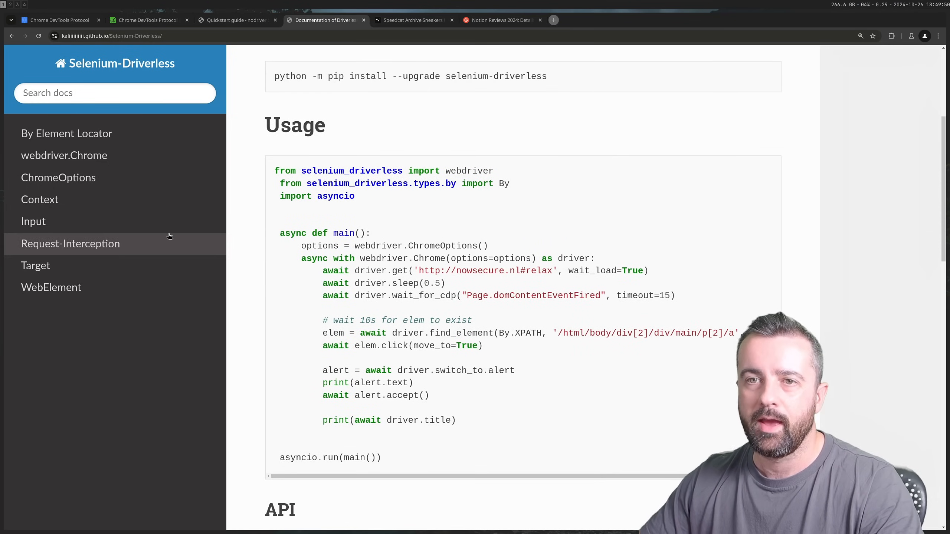
scroll(down, 3)
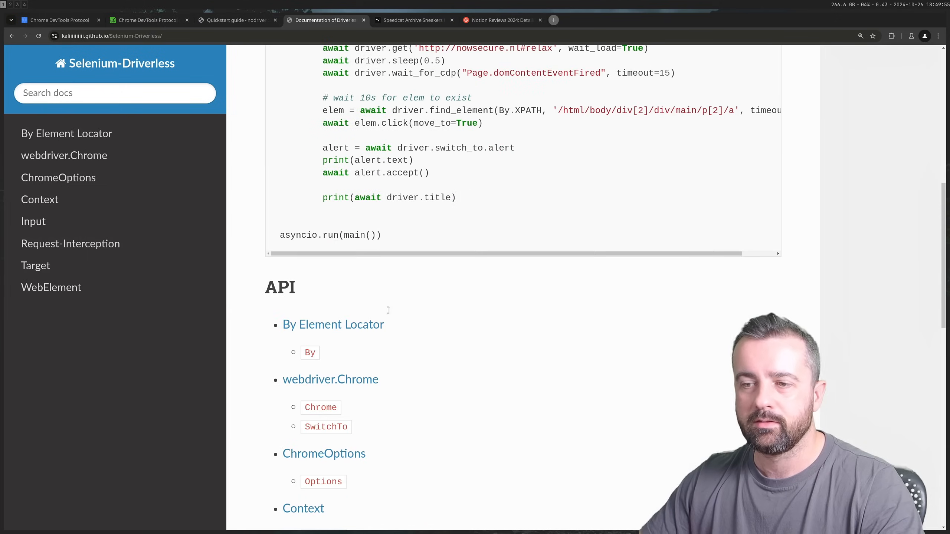
click(58, 177)
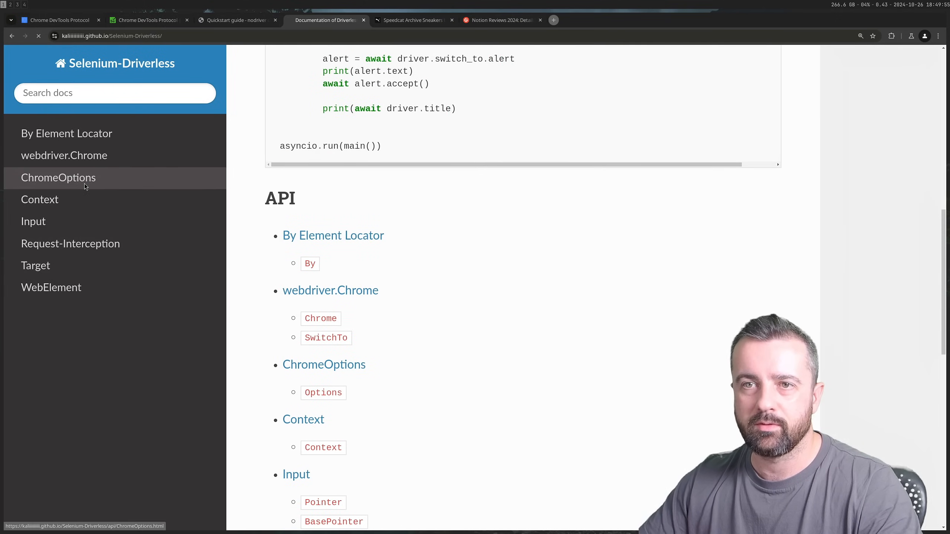
click(58, 178)
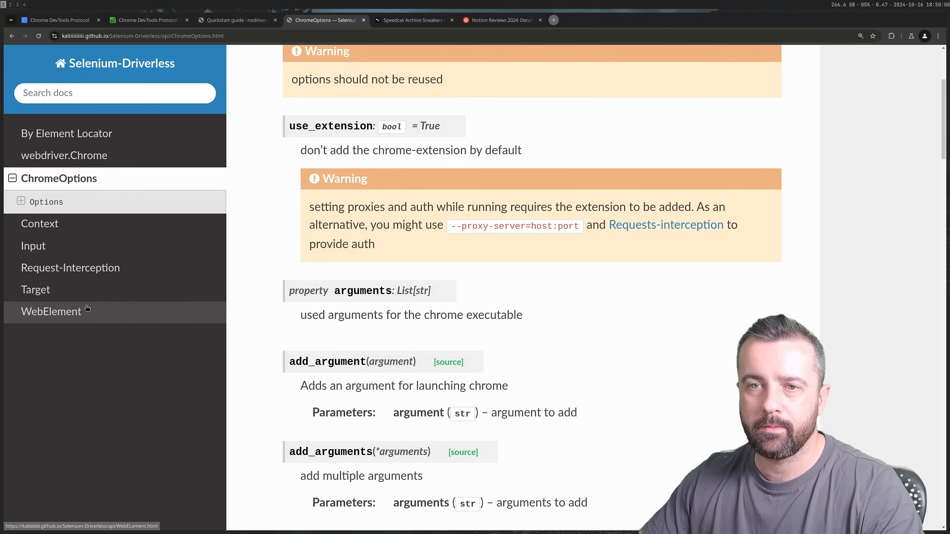
click(67, 133)
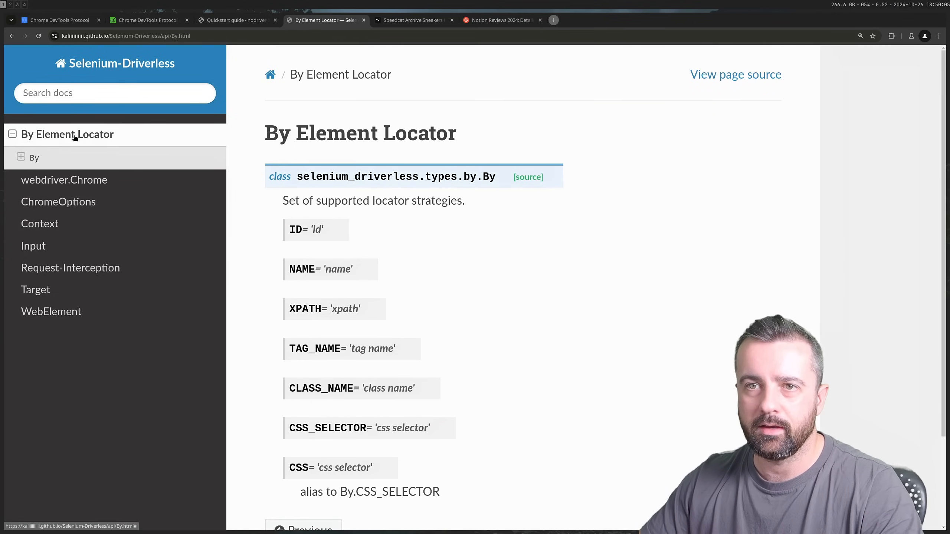
Step: Search the docs for 'network' and open the InterceptedRequest.network_id result
text(network)
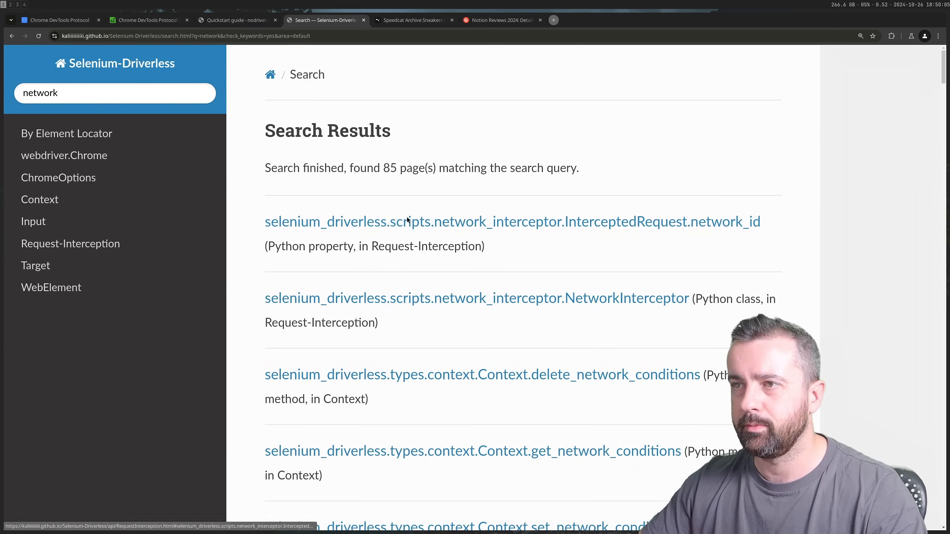
click(512, 222)
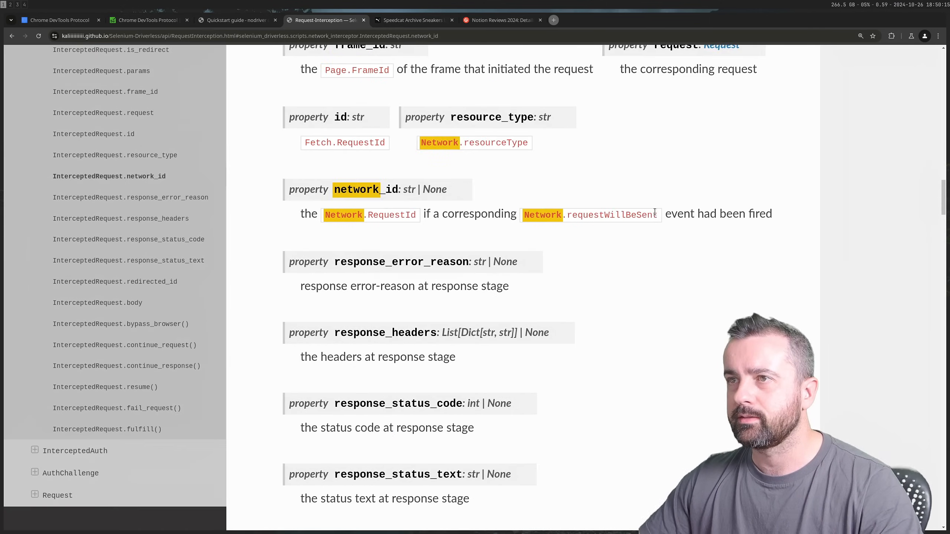
scroll(down, 3)
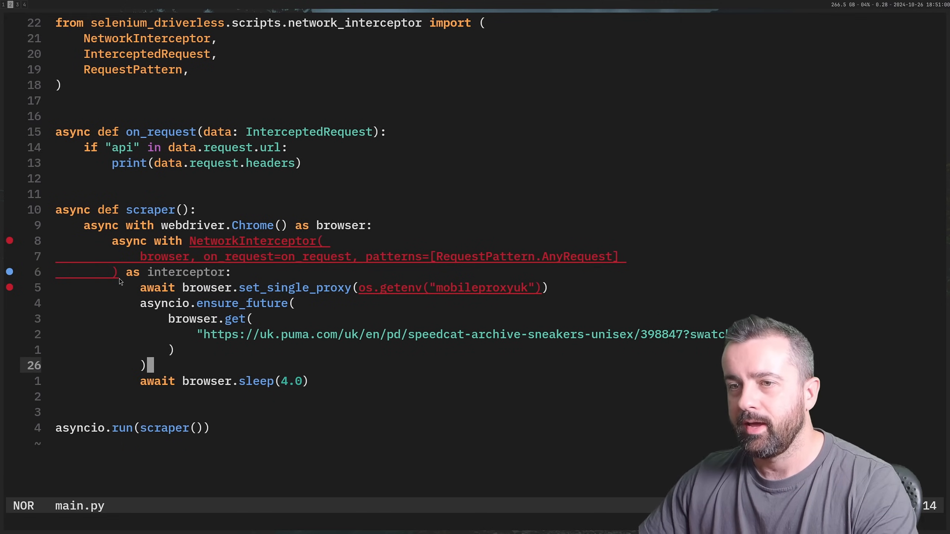
mouse_move(356, 170)
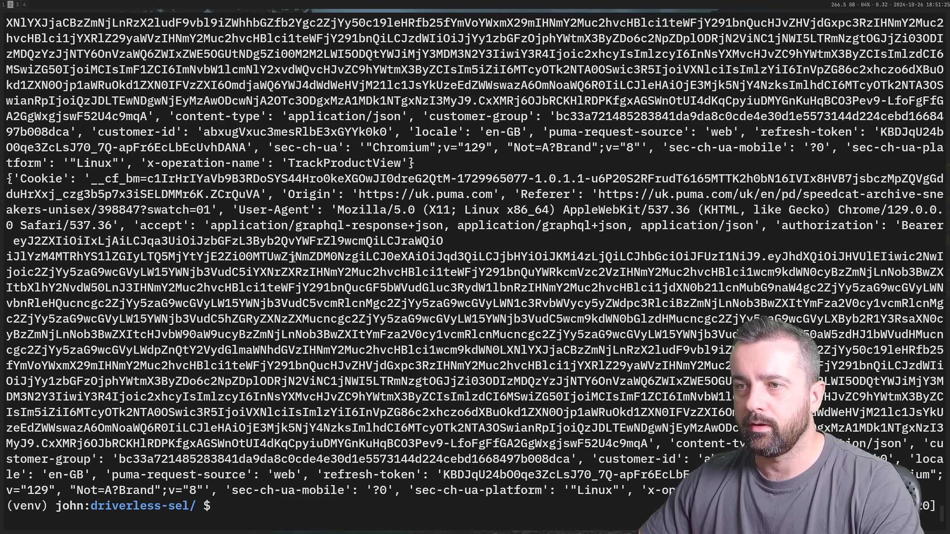
Step: Scroll through the Puma API request headers printed by main.py
scroll(down, 3)
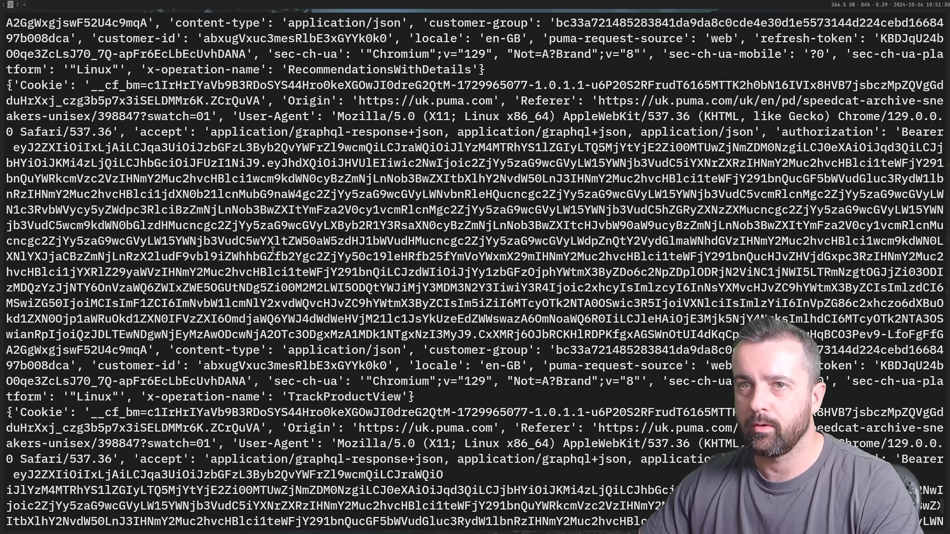
scroll(down, 3)
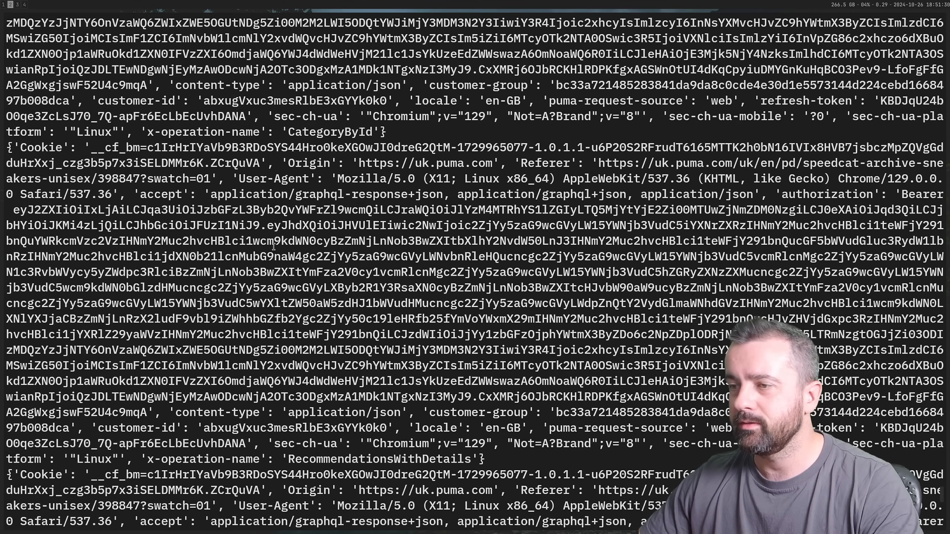
scroll(down, 3)
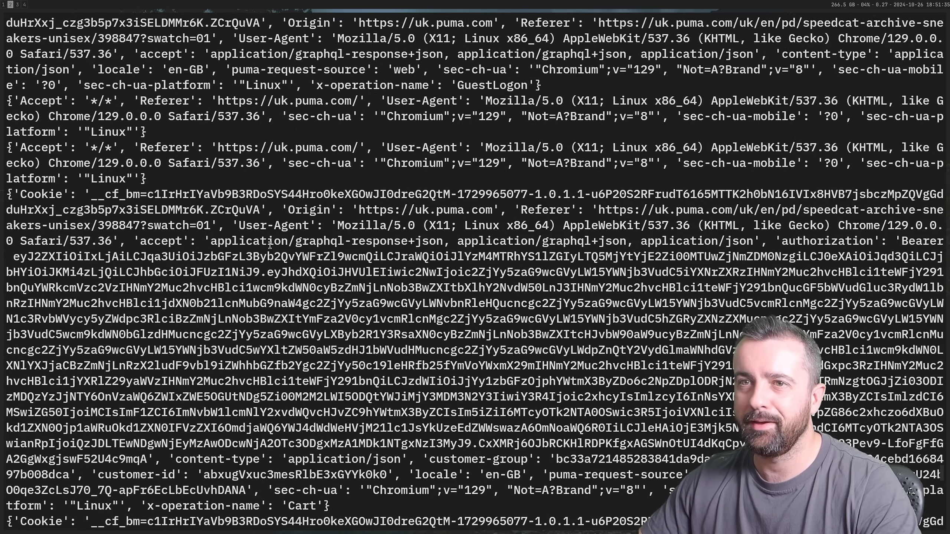
scroll(down, 3)
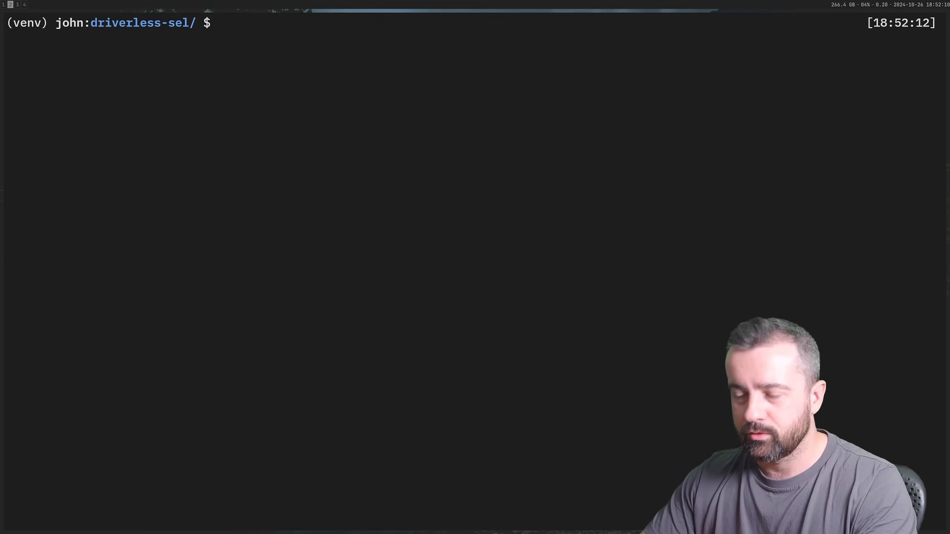
text(hx)
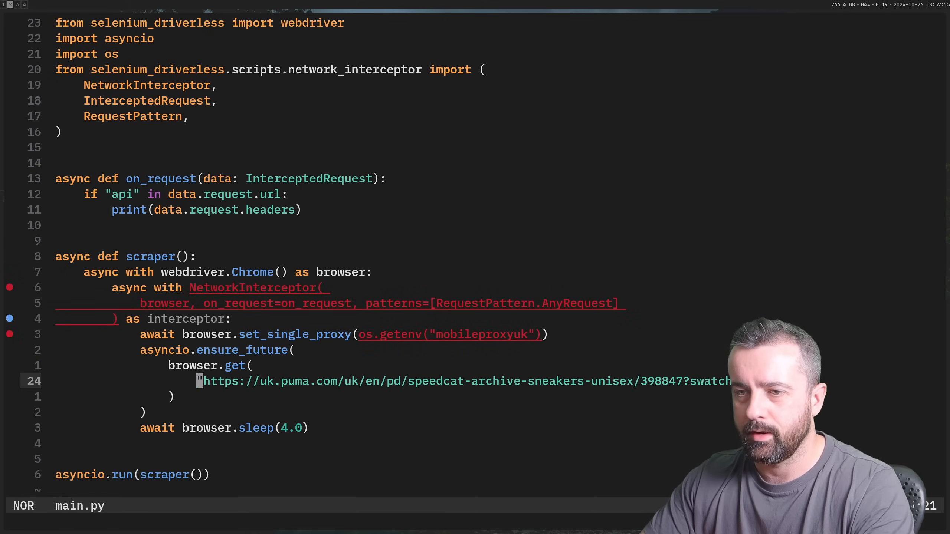
drag(203, 380, 275, 381)
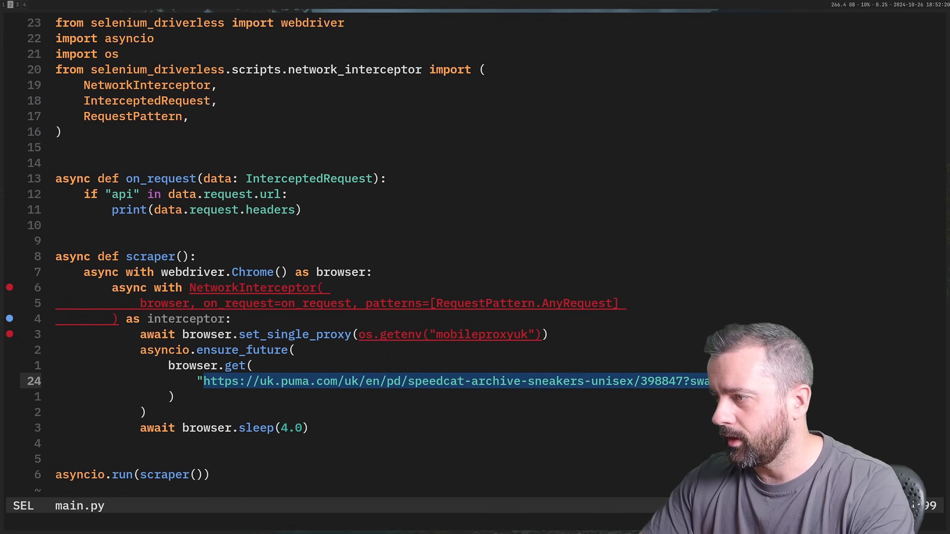
text(httpsL)
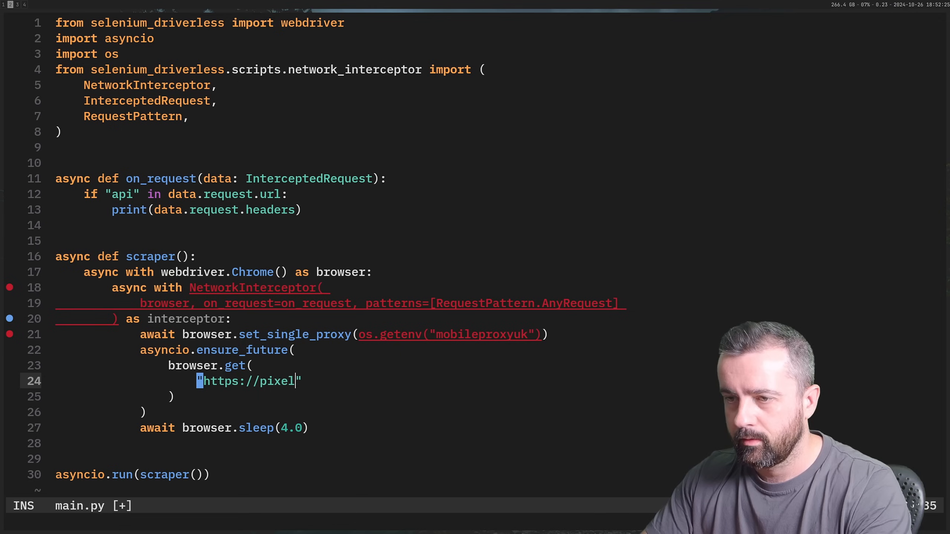
text(scan.net)
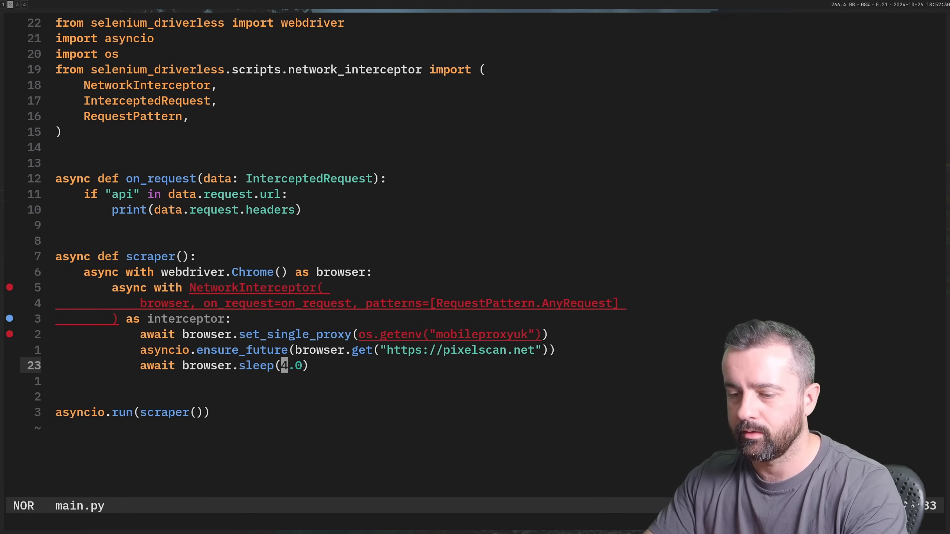
text(1)
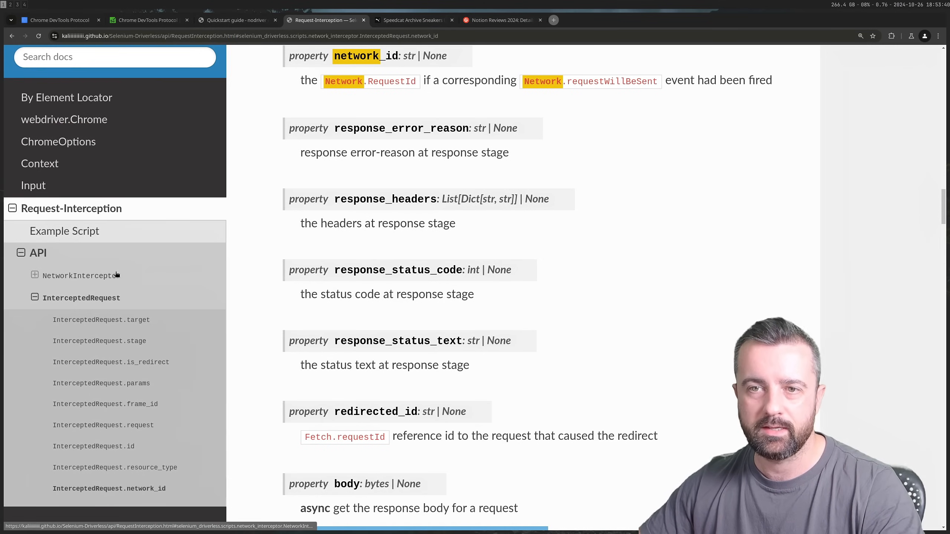
Step: Read the NetworkInterceptor async-for example, glancing at nodriver's Quickstart tab before returning
click(35, 298)
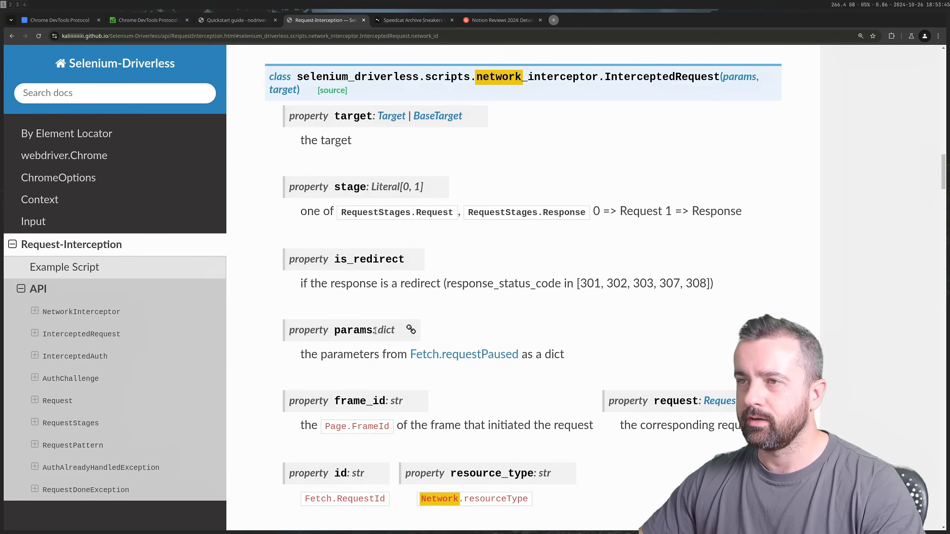
scroll(up, 3)
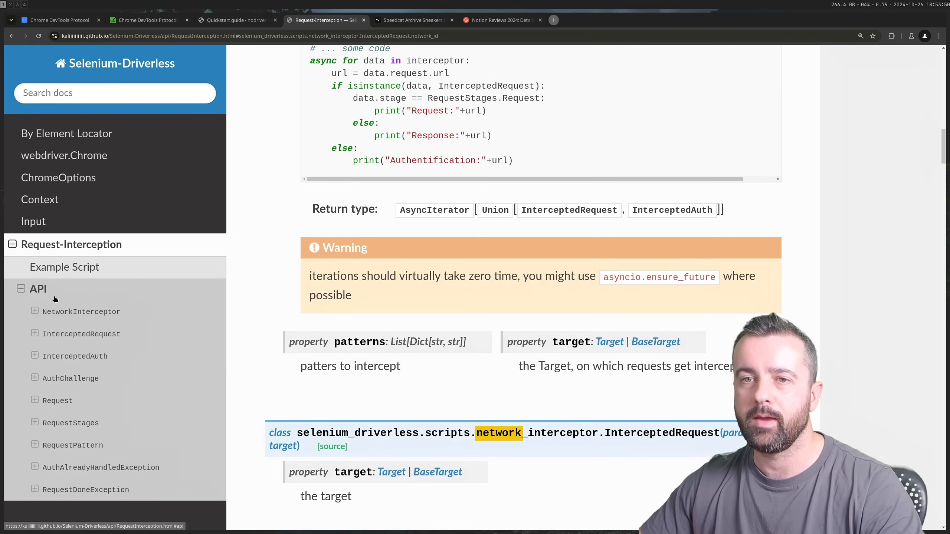
scroll(up, 3)
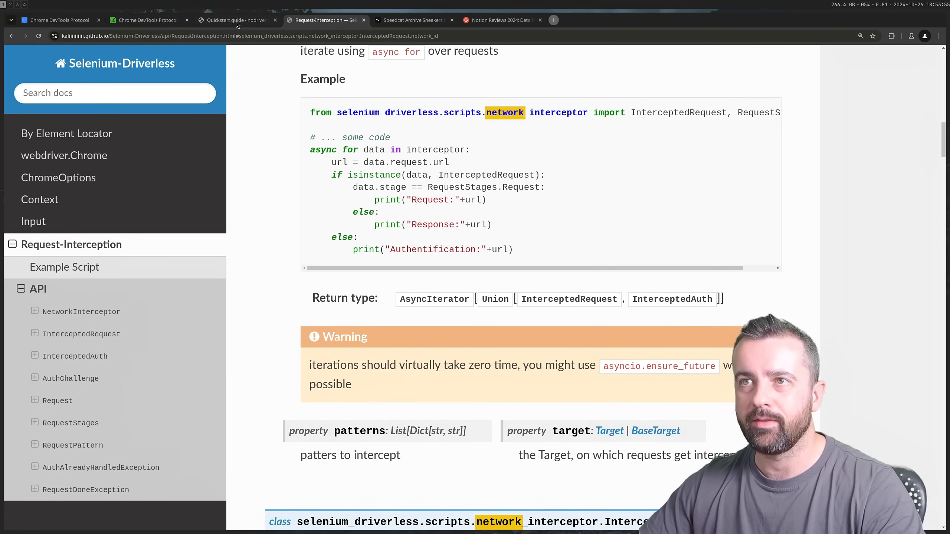
click(237, 20)
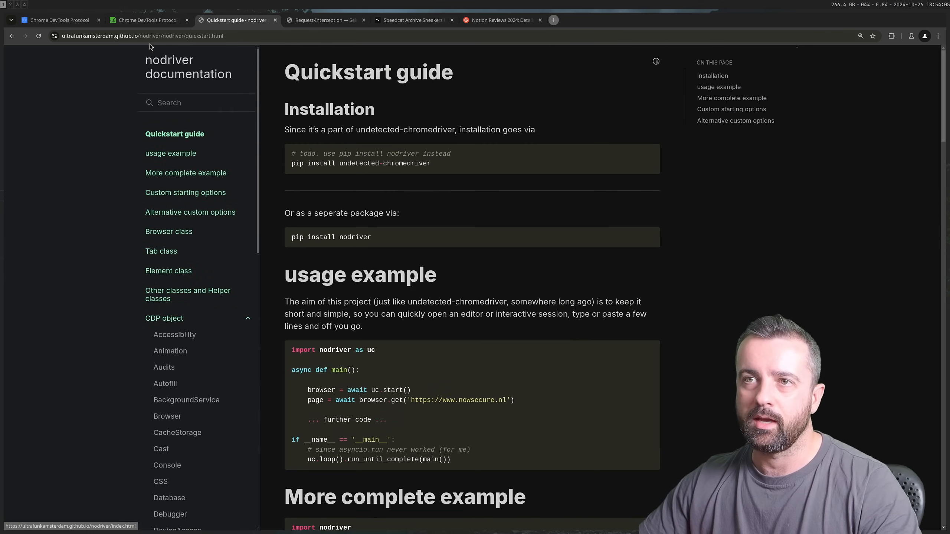
click(324, 20)
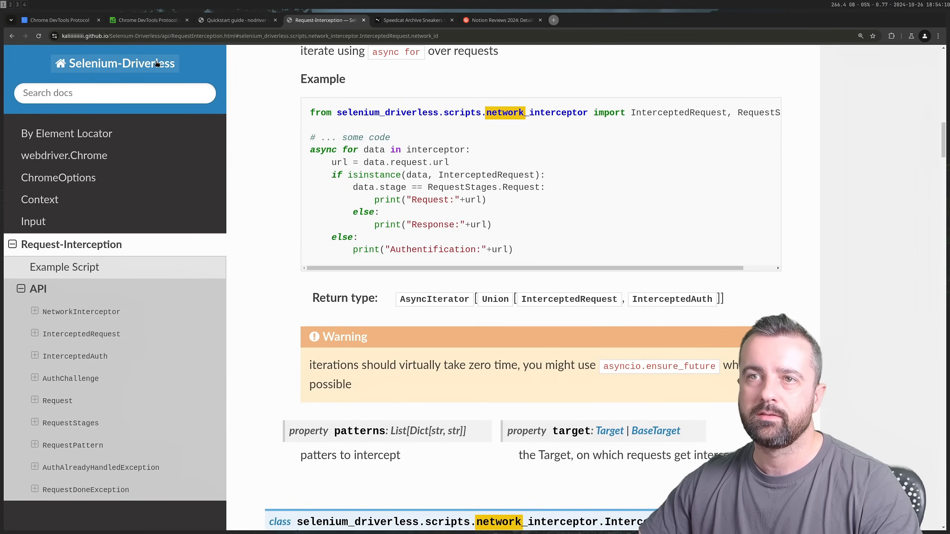